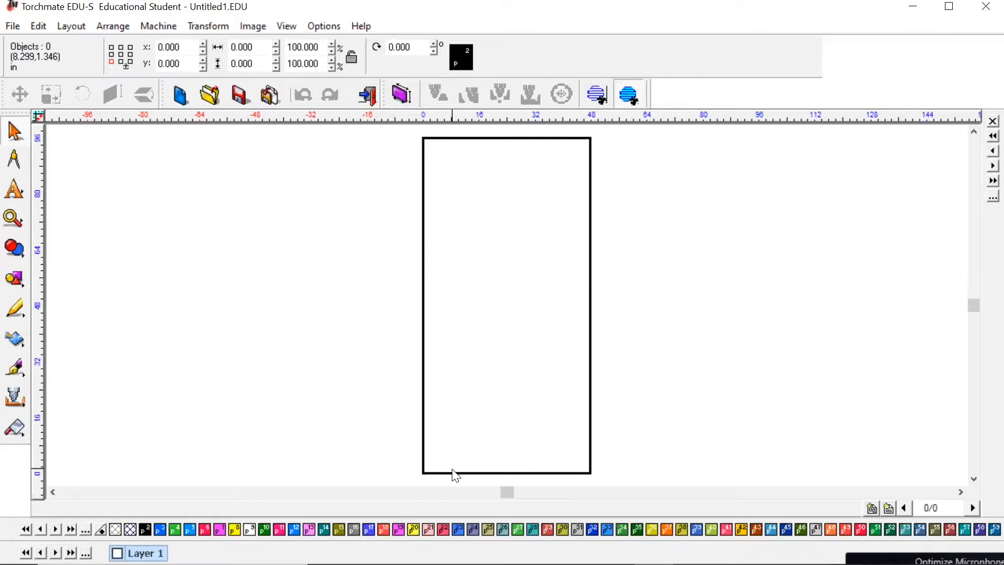
Open the Install Fonts dialog from the File > Install menu.
click(12, 26)
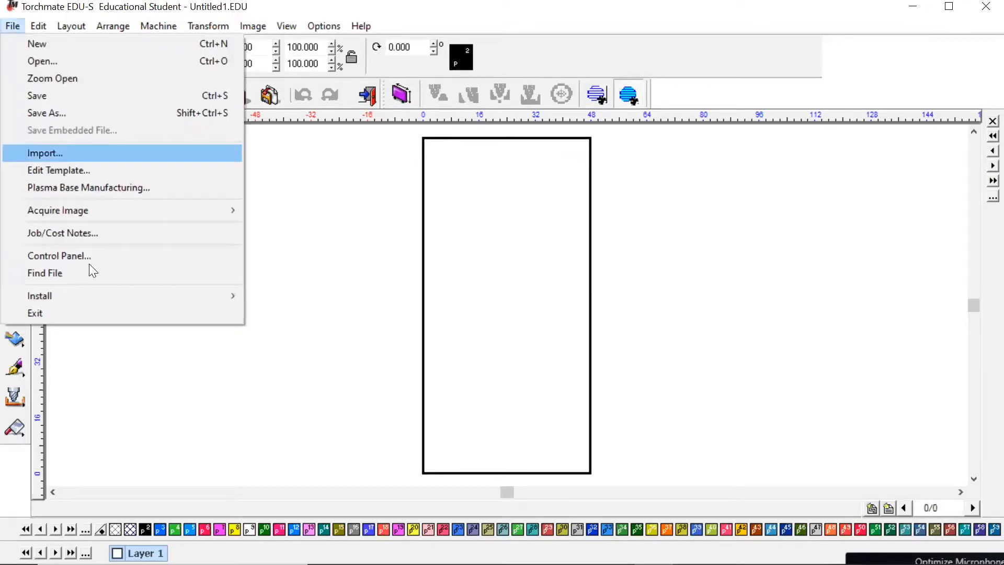
mouse_move(39, 295)
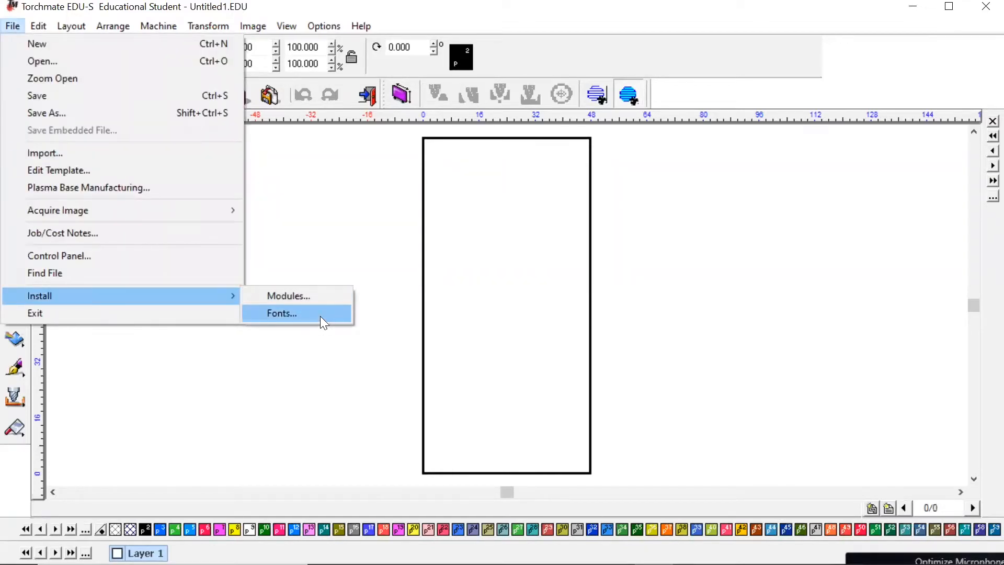
click(281, 313)
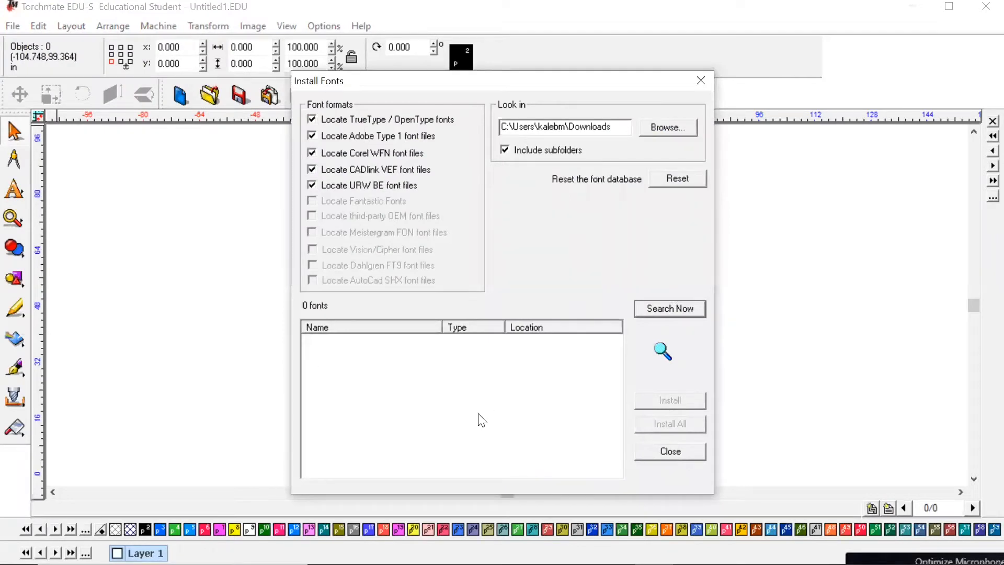
mouse_move(460, 269)
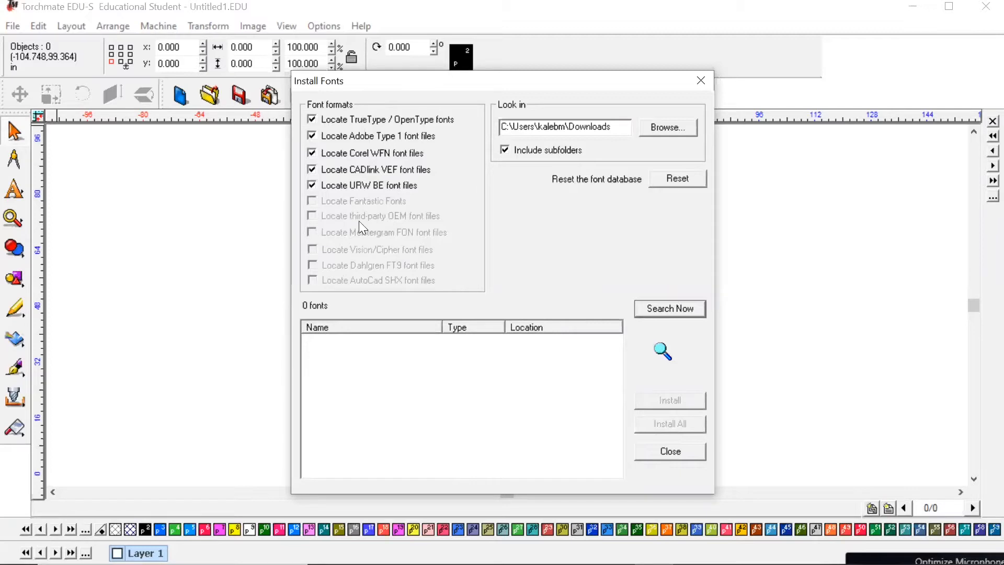
Run Search Now and scroll through the 605 TrueType fonts found.
click(669, 309)
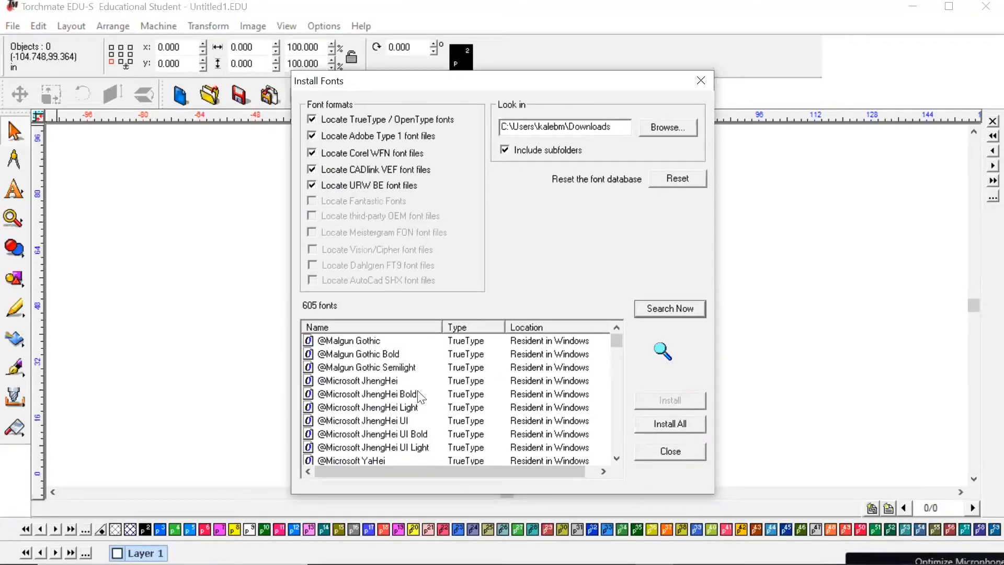
scroll(up, 3)
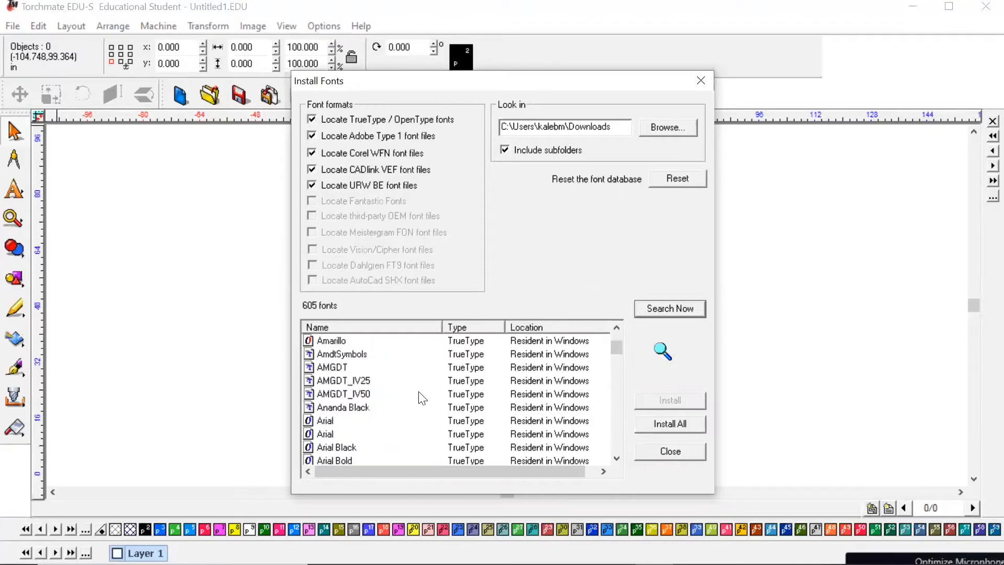
scroll(up, 3)
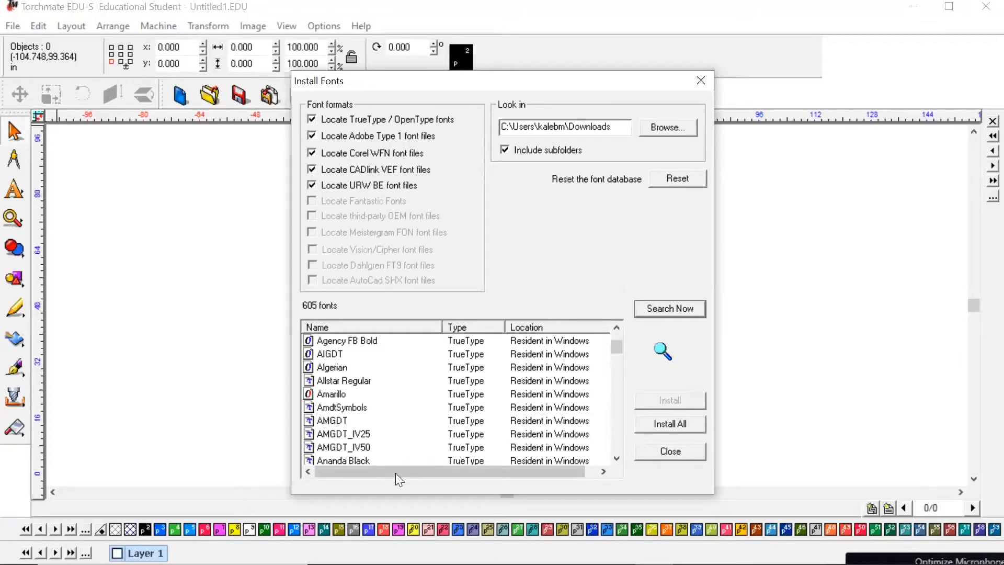
mouse_move(356, 355)
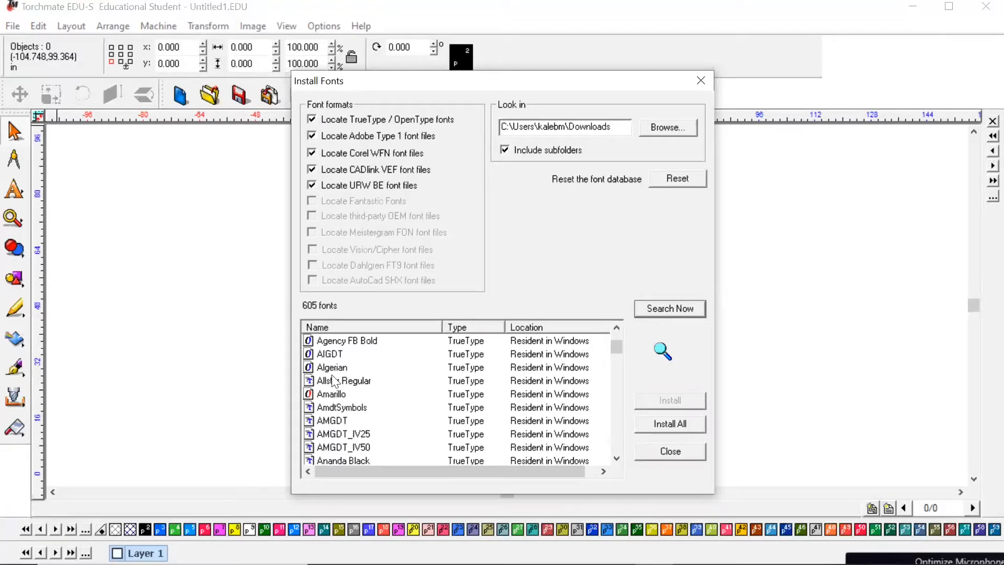
mouse_move(374, 462)
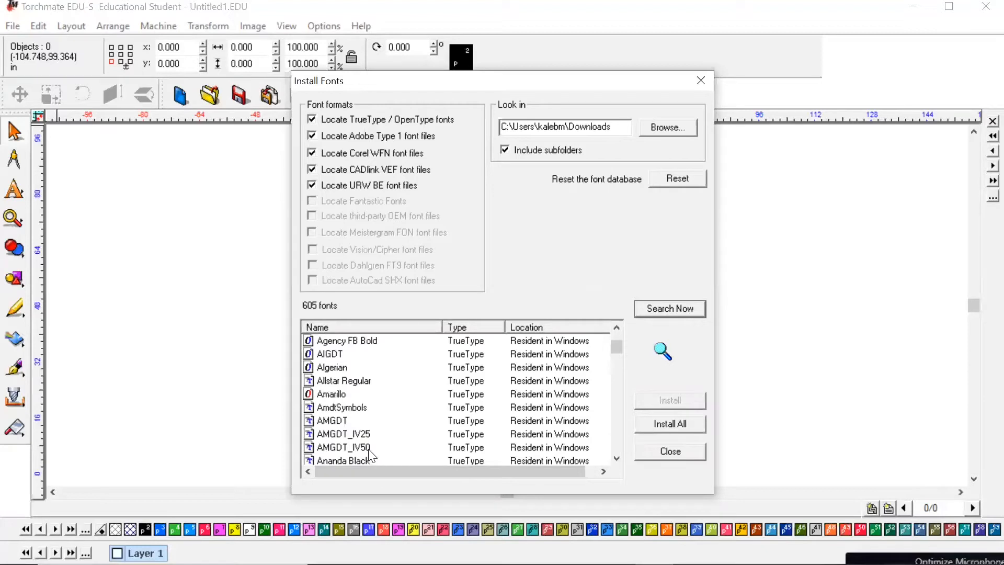
mouse_move(323, 405)
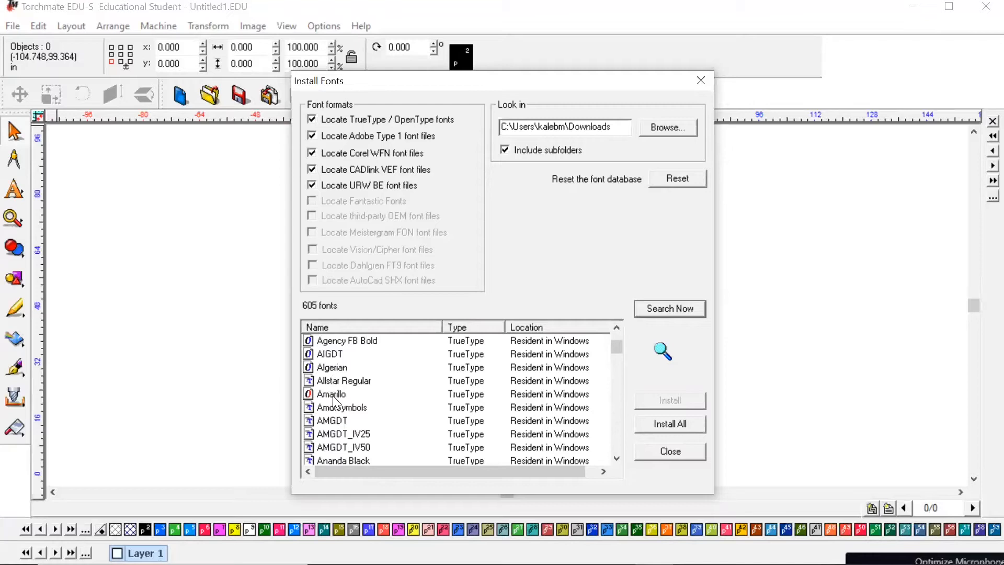
Select Amarillo in the results, then close the Install Fonts dialog without installing.
click(331, 393)
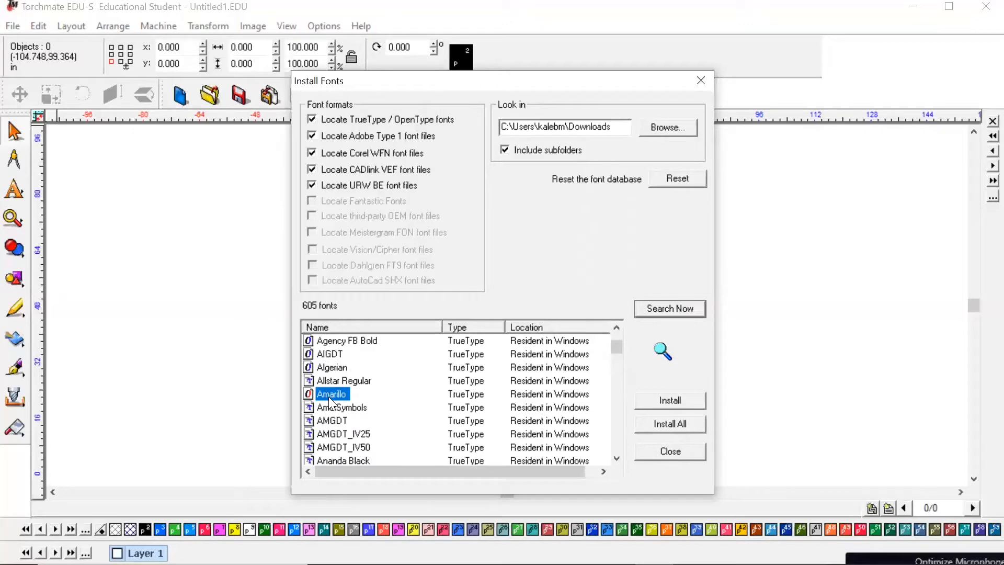
mouse_move(440, 380)
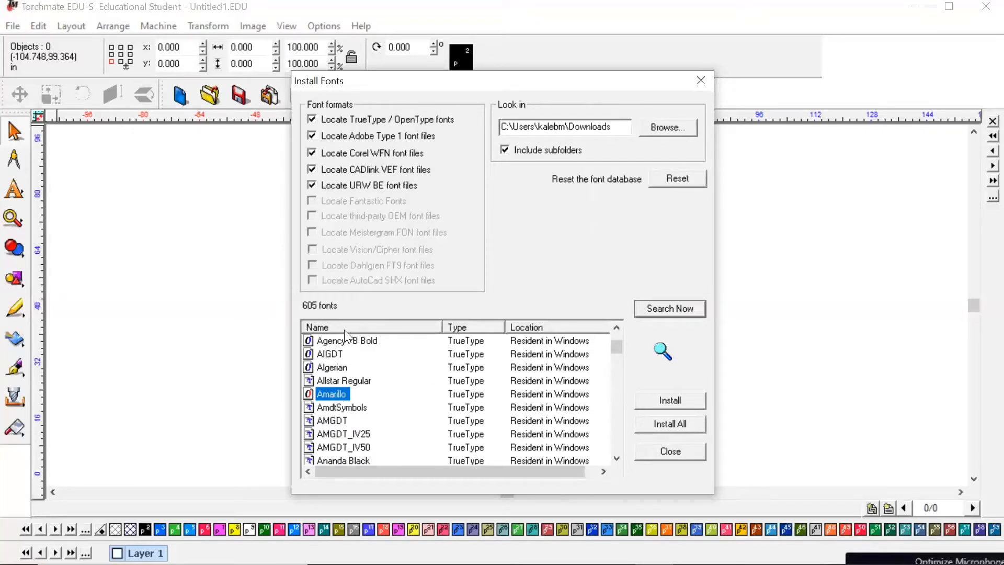
mouse_move(374, 448)
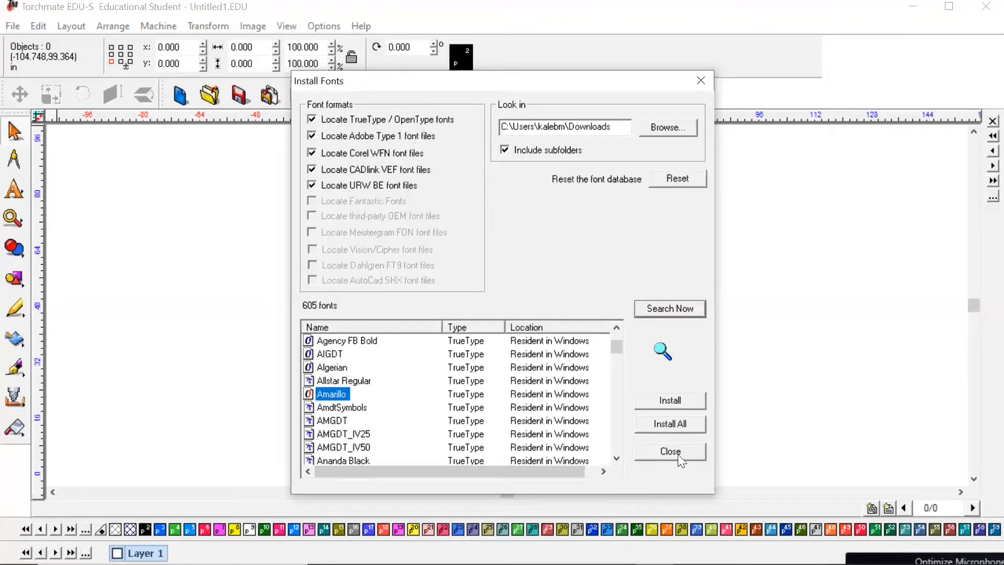
click(670, 451)
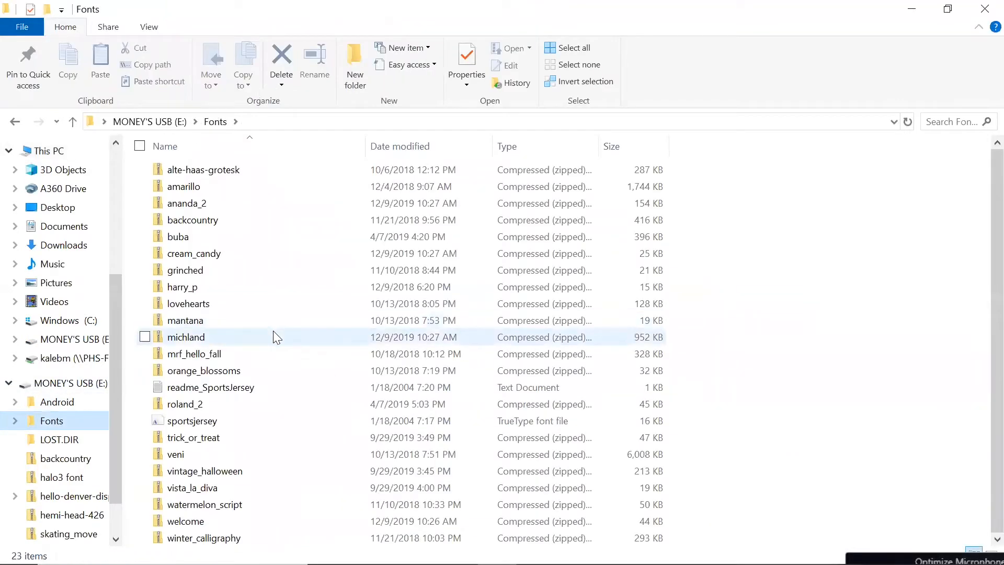
mouse_move(227, 303)
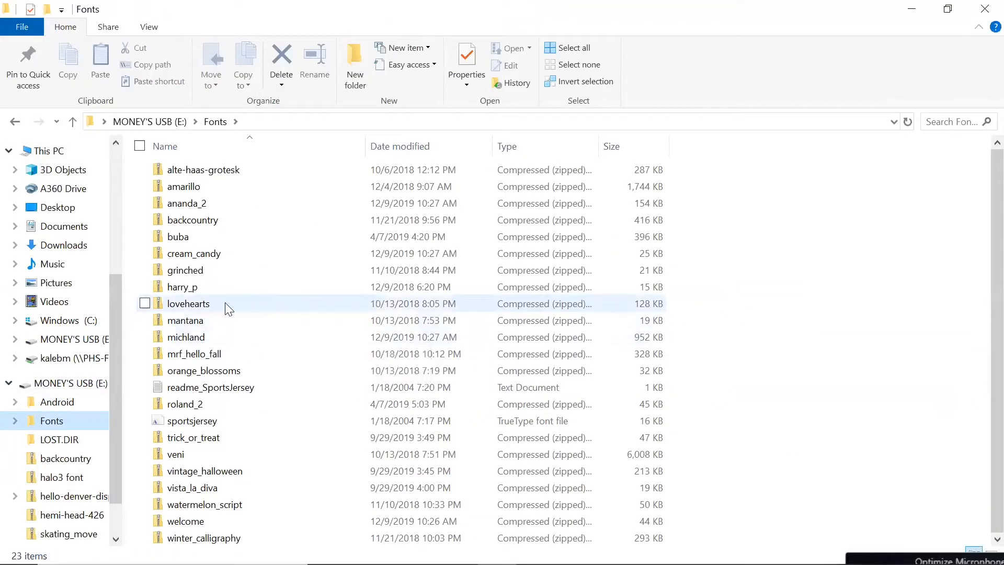
Open the lovehearts zip in E:\Fonts to view its Lovehearts preview image.
click(188, 303)
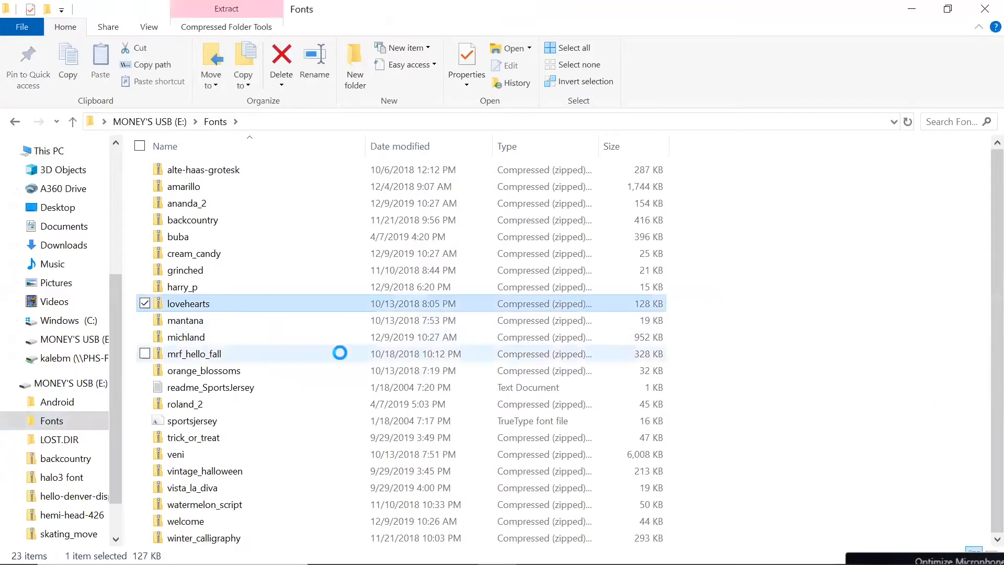
double_click(188, 304)
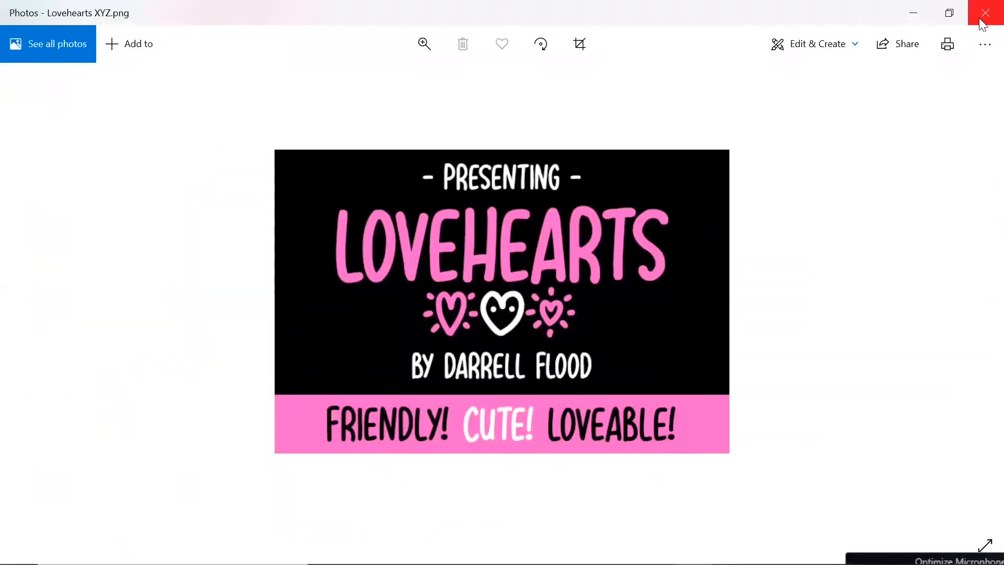
Close the Lovehearts image in Photos and preview the Lovehearts XYZ font file.
click(985, 12)
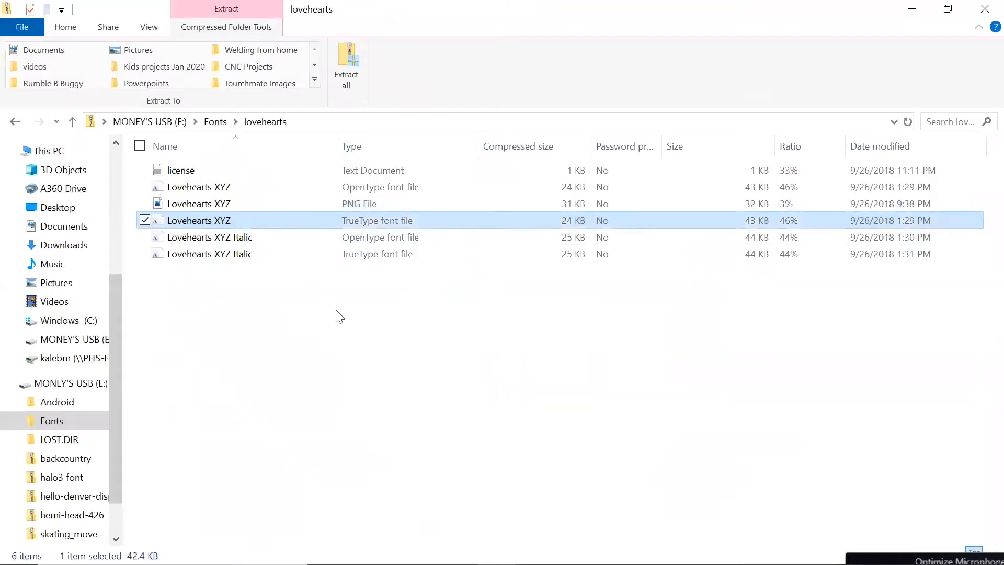
double_click(198, 220)
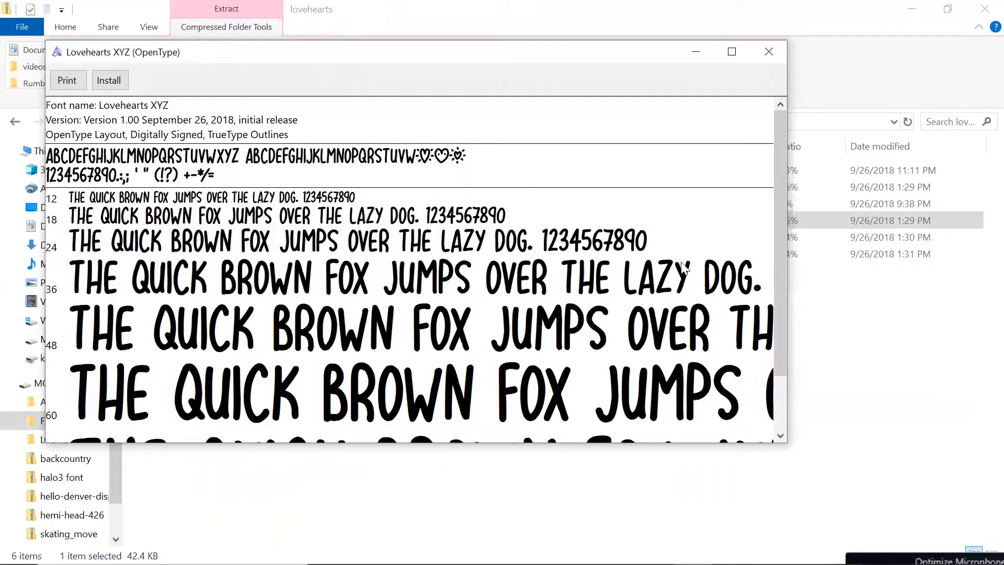
click(768, 51)
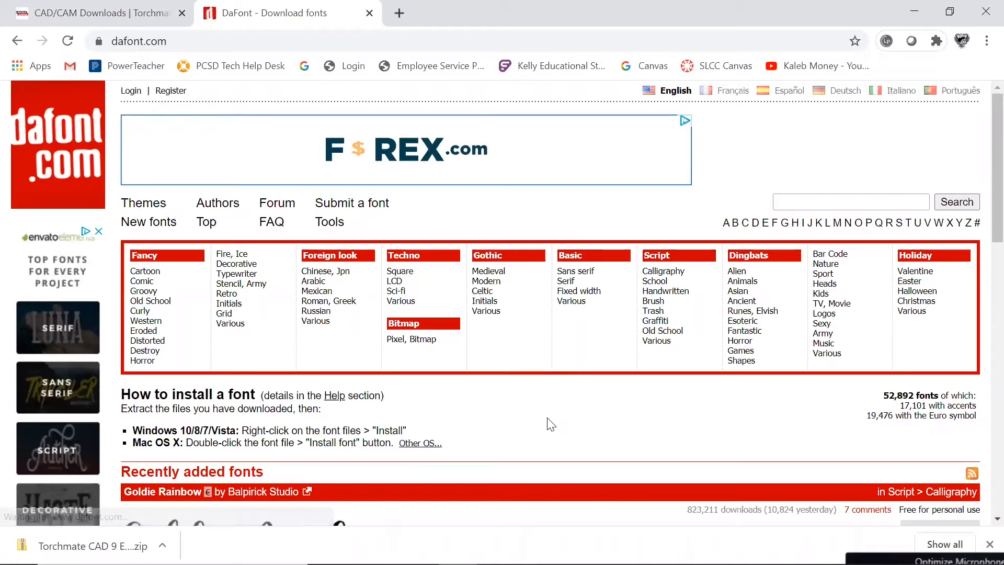
scroll(down, 3)
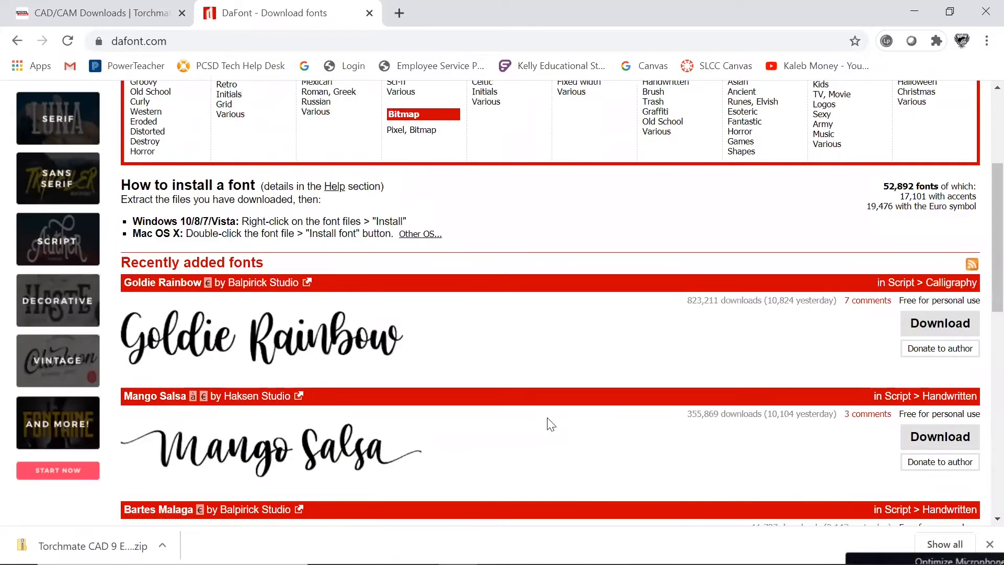
scroll(down, 3)
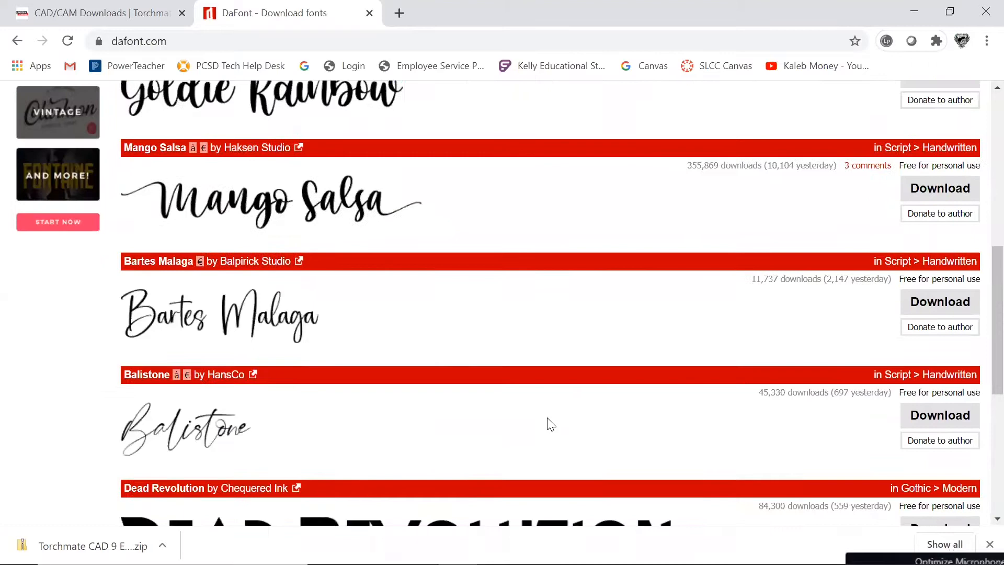
scroll(down, 3)
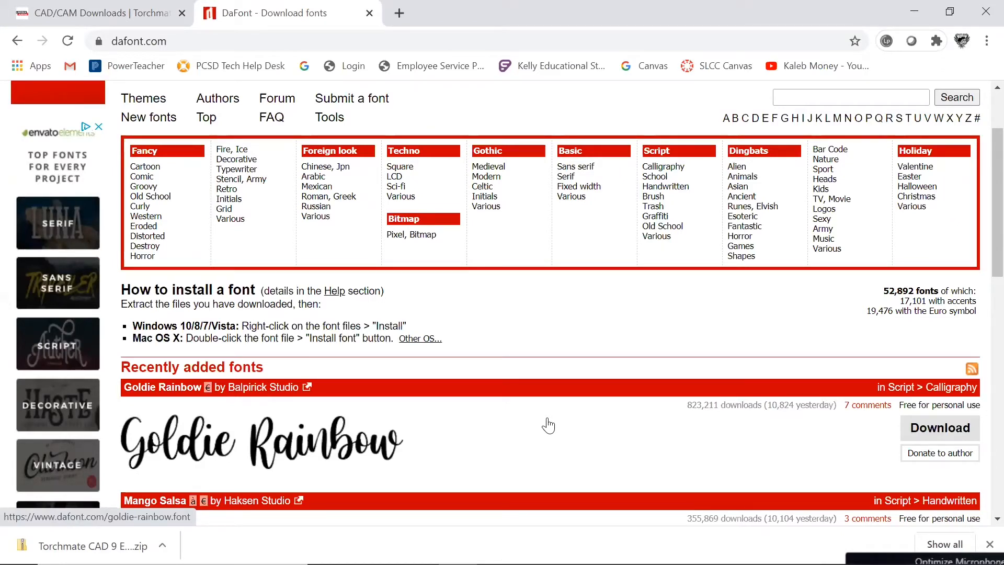
mouse_move(535, 426)
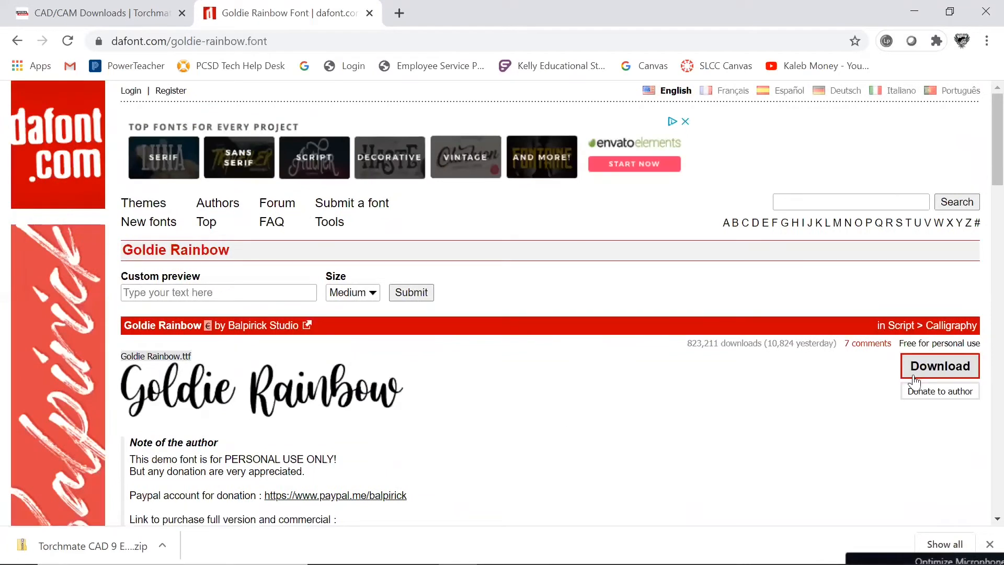
Download the Goldie Rainbow zip from DaFont and show it in the Downloads folder.
click(940, 366)
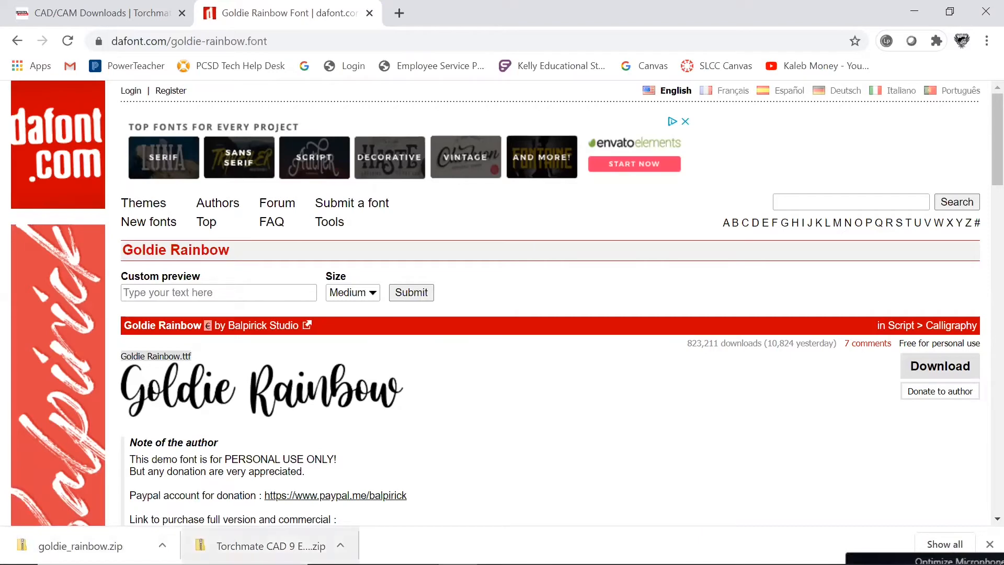
click(162, 546)
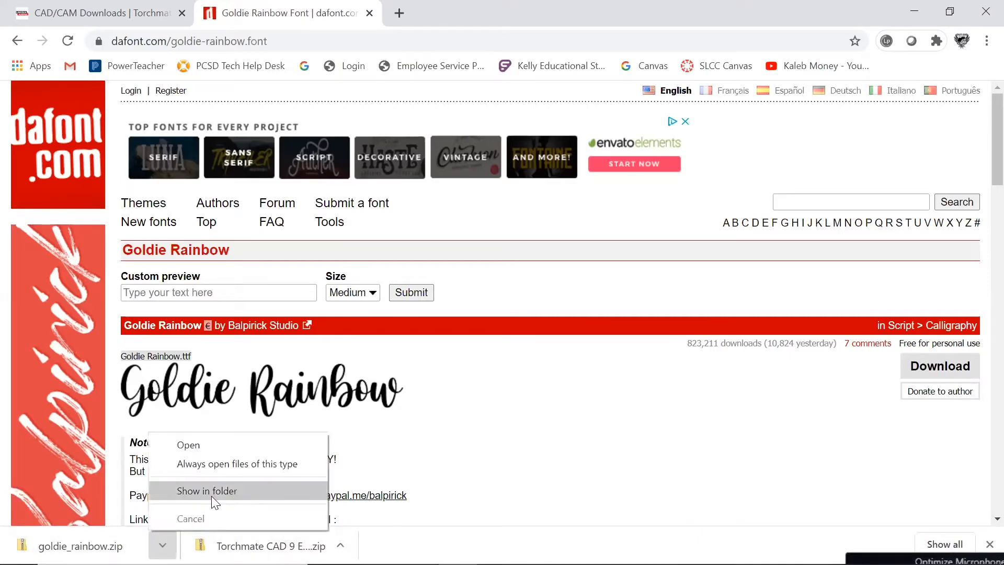
click(206, 490)
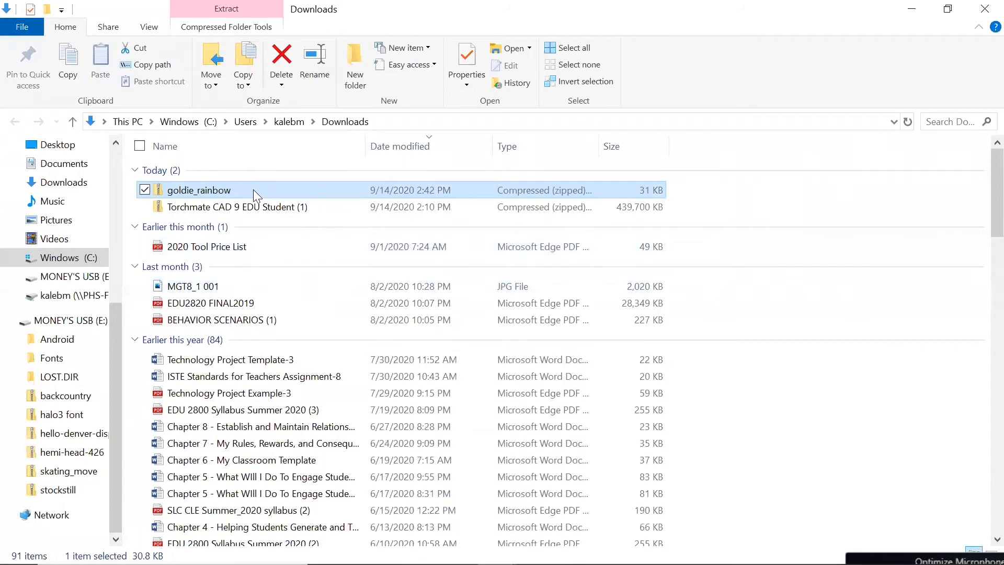
Preview the Goldie Rainbow font from its zip, then close the preview and Downloads window.
double_click(199, 189)
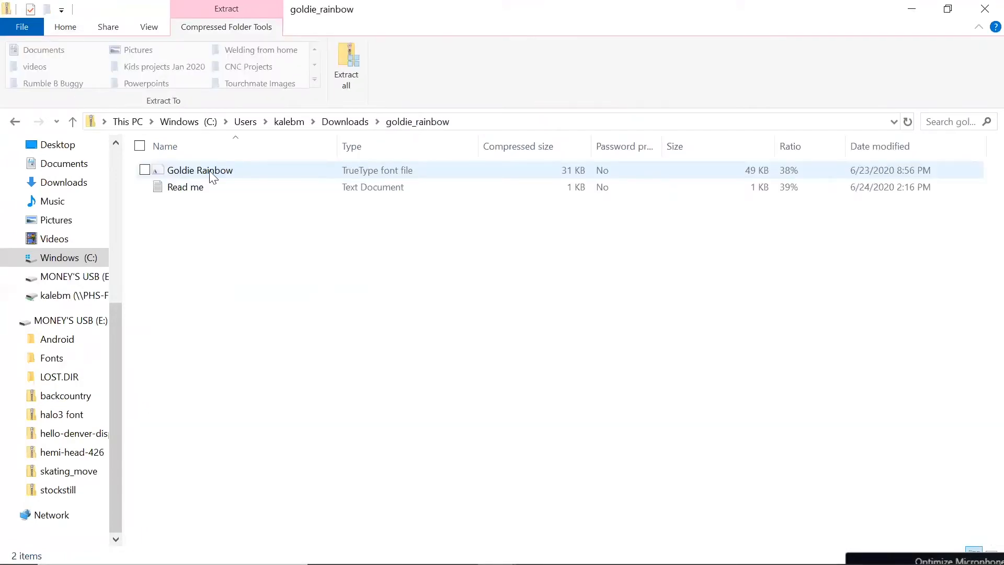
double_click(200, 170)
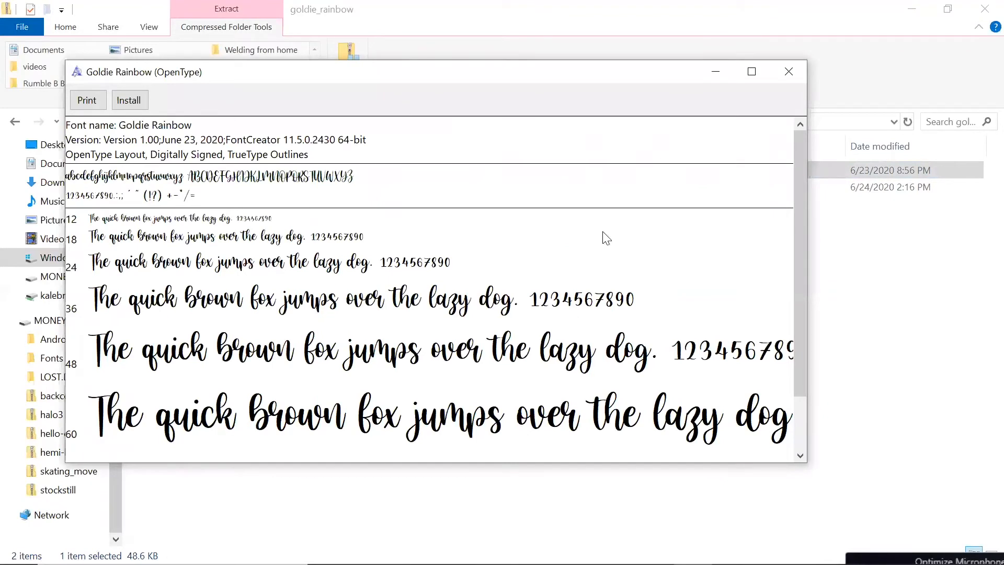
mouse_move(506, 337)
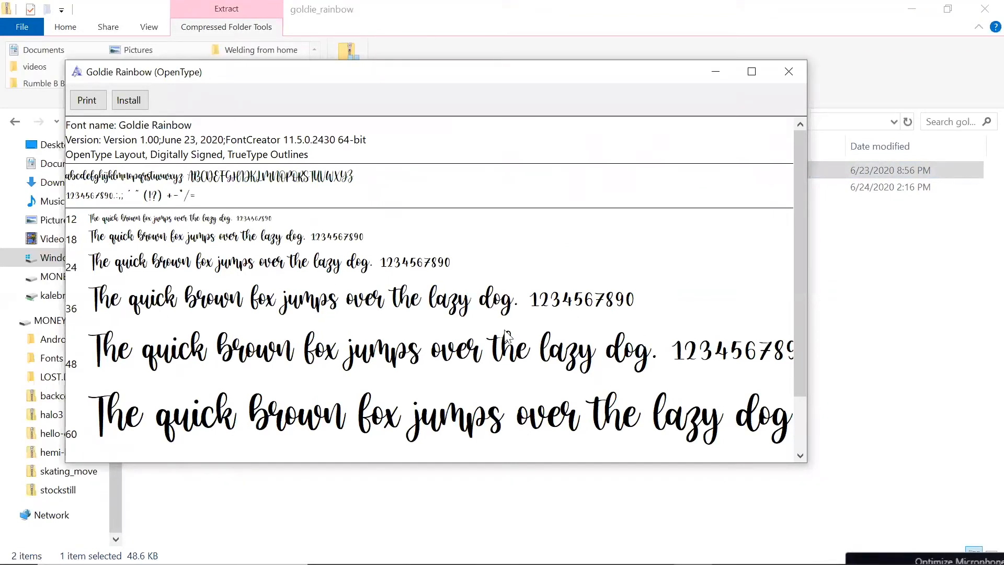
click(128, 100)
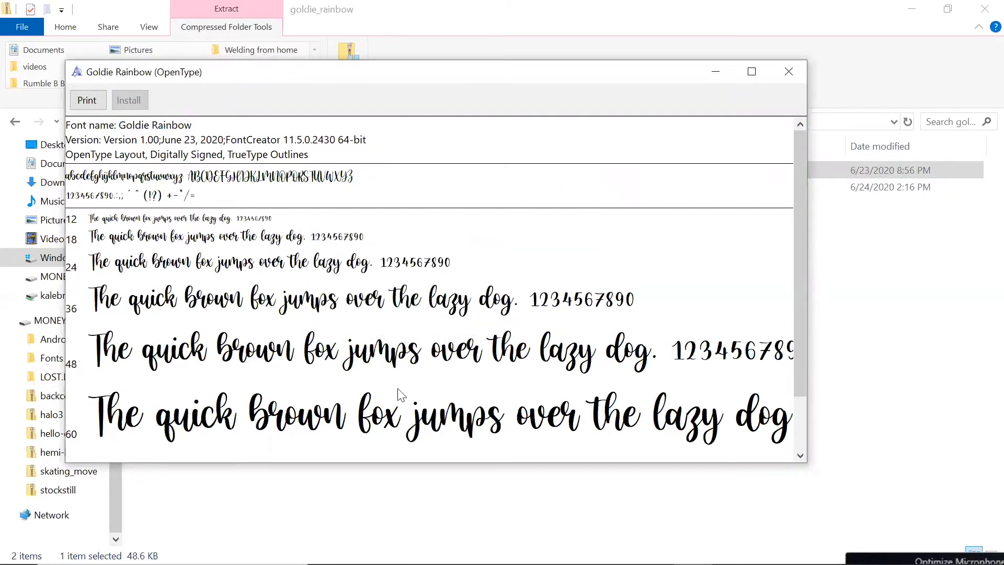
click(789, 71)
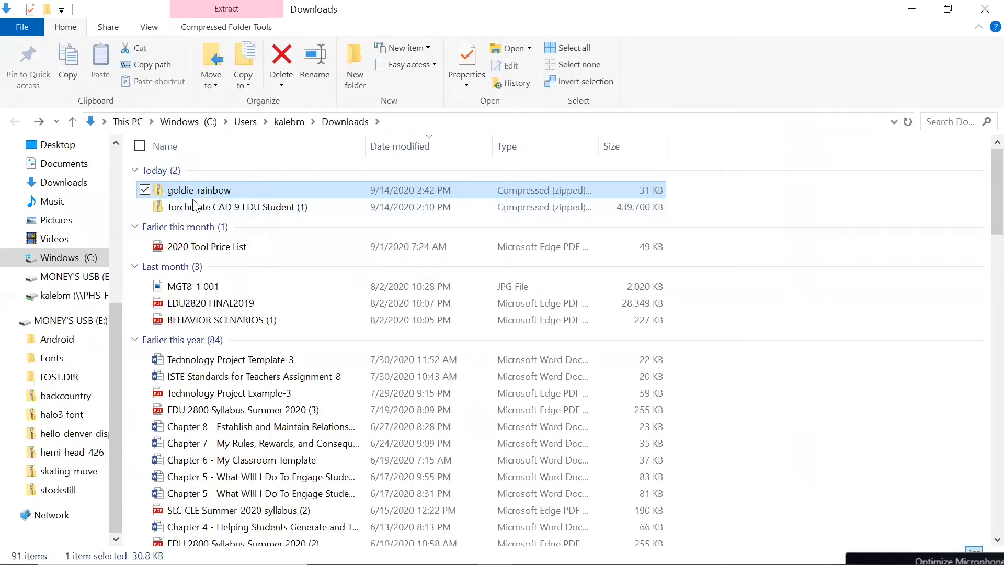
mouse_move(256, 410)
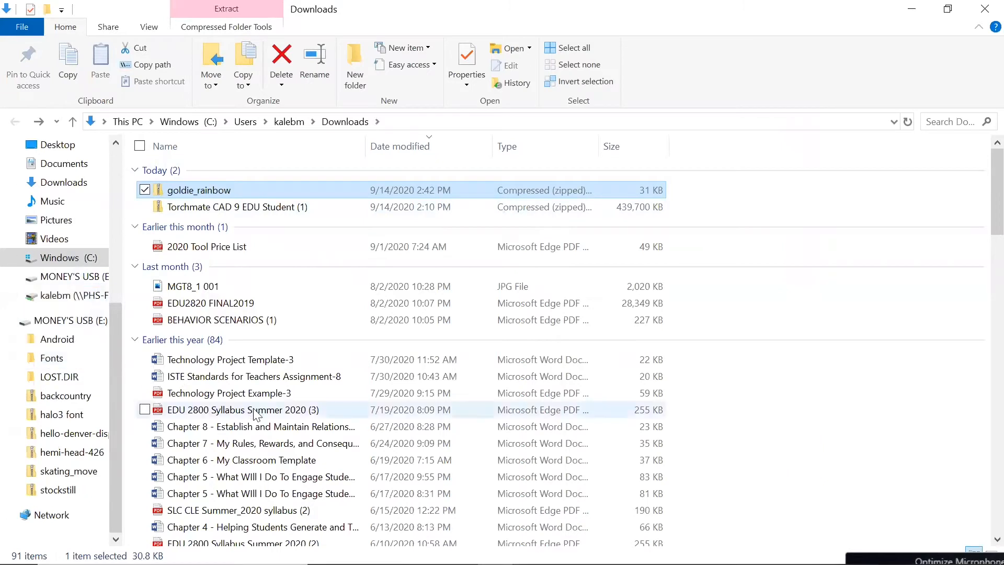
drag(199, 191, 51, 357)
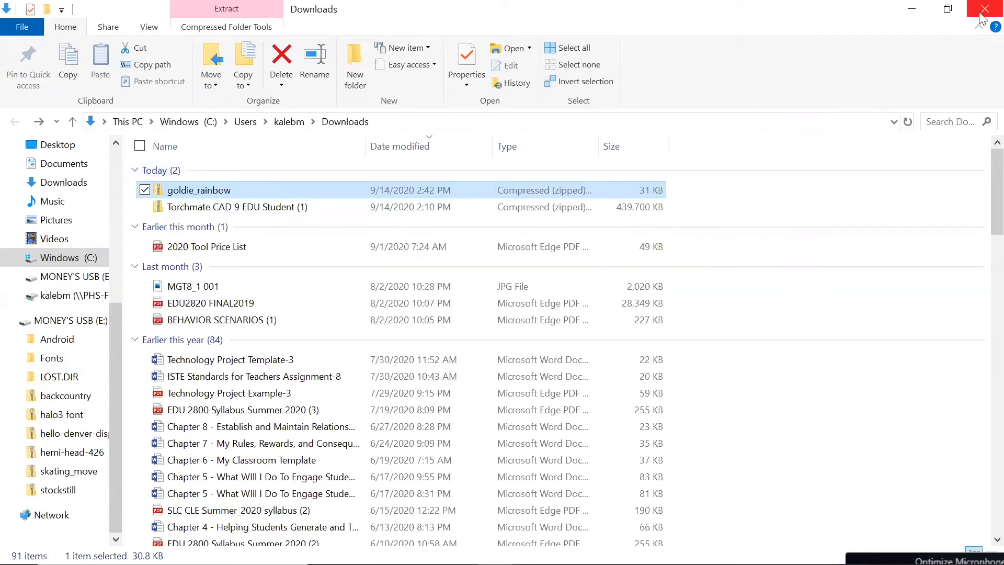
click(984, 10)
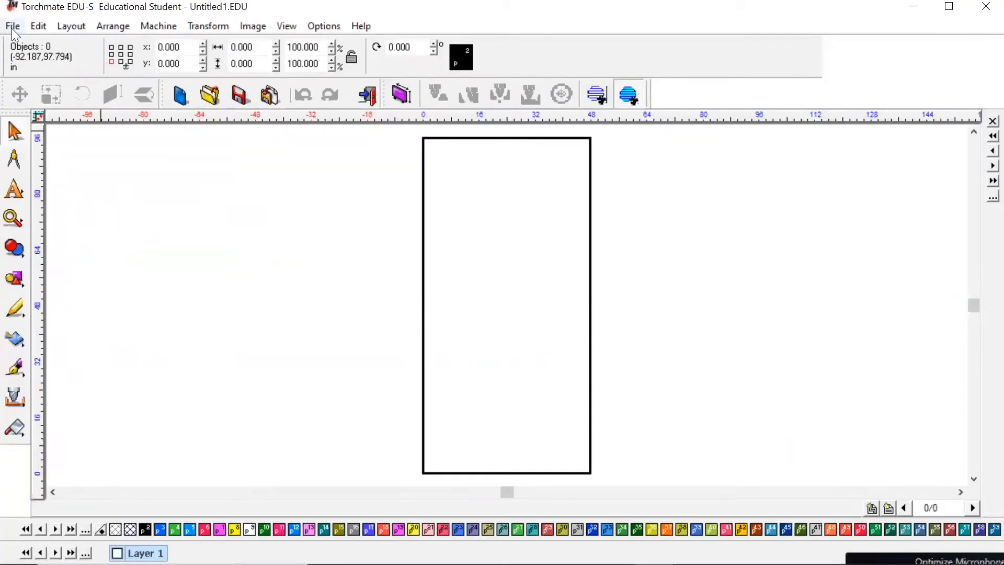
Search for fonts in Install Fonts and install all 605, confirming Fonts Installed.
click(11, 26)
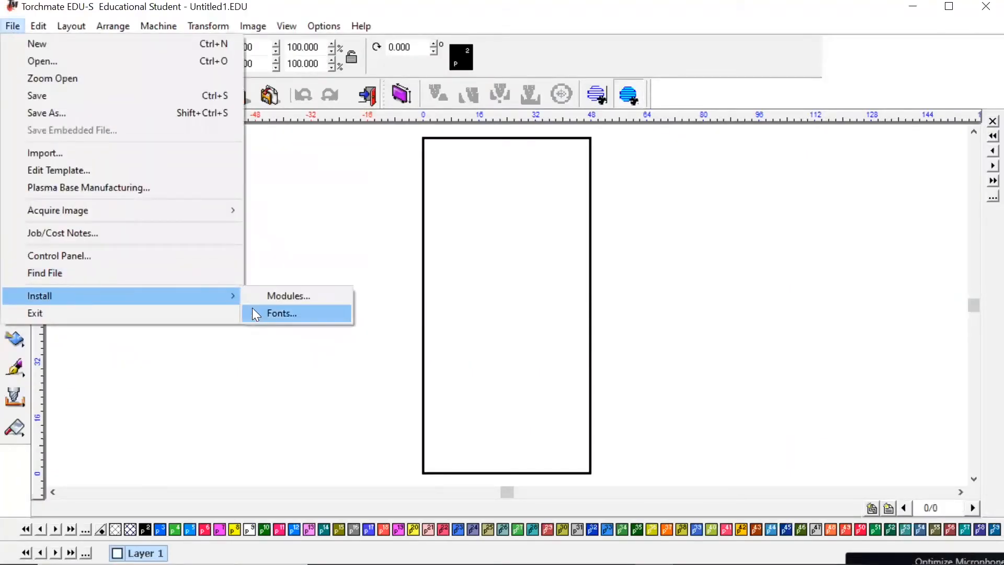
click(282, 314)
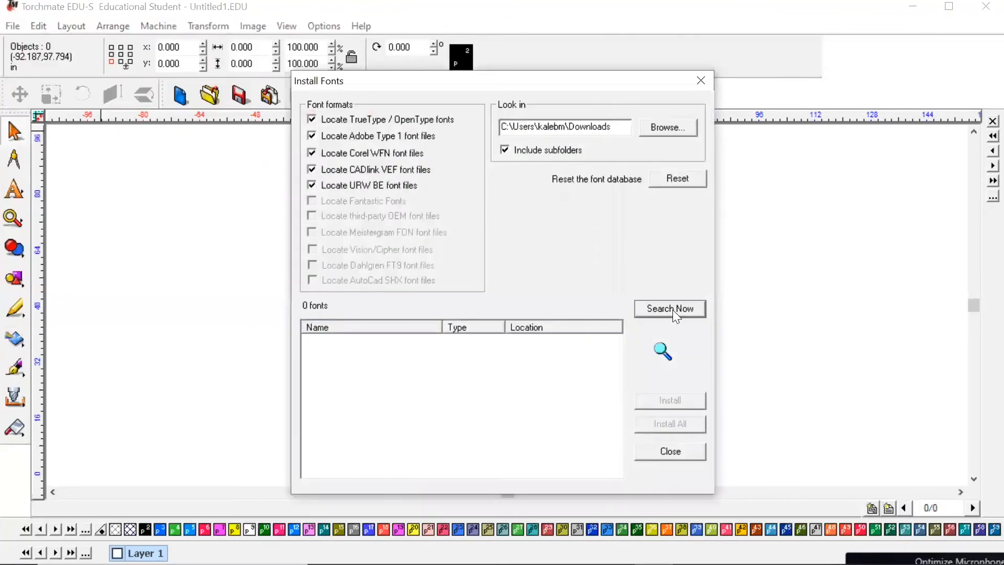
click(670, 308)
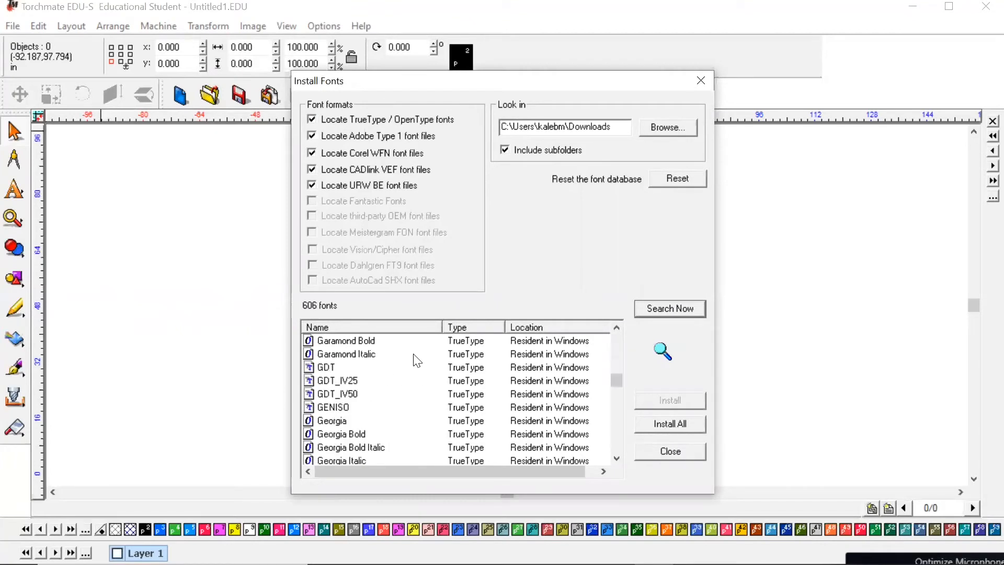
scroll(down, 3)
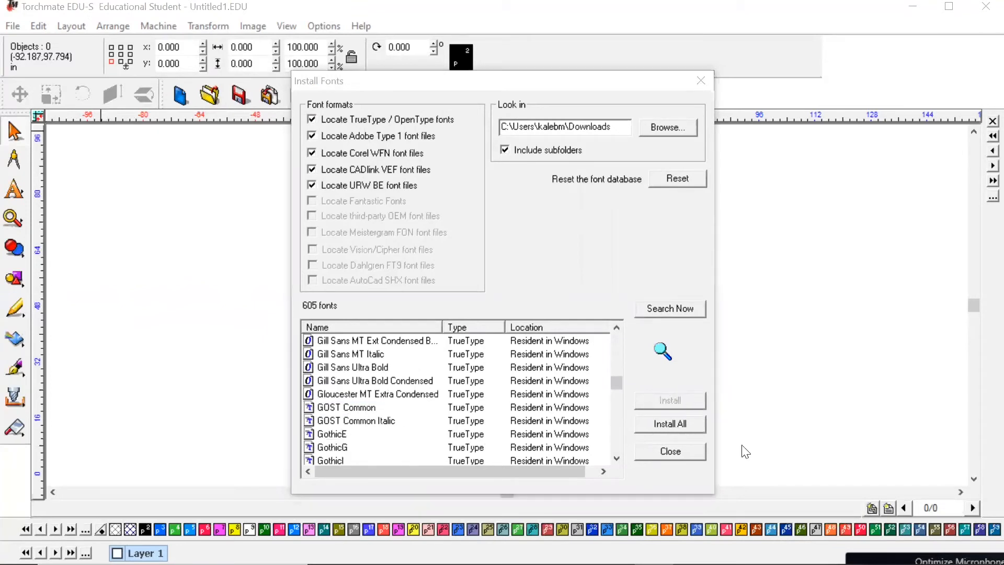
click(669, 423)
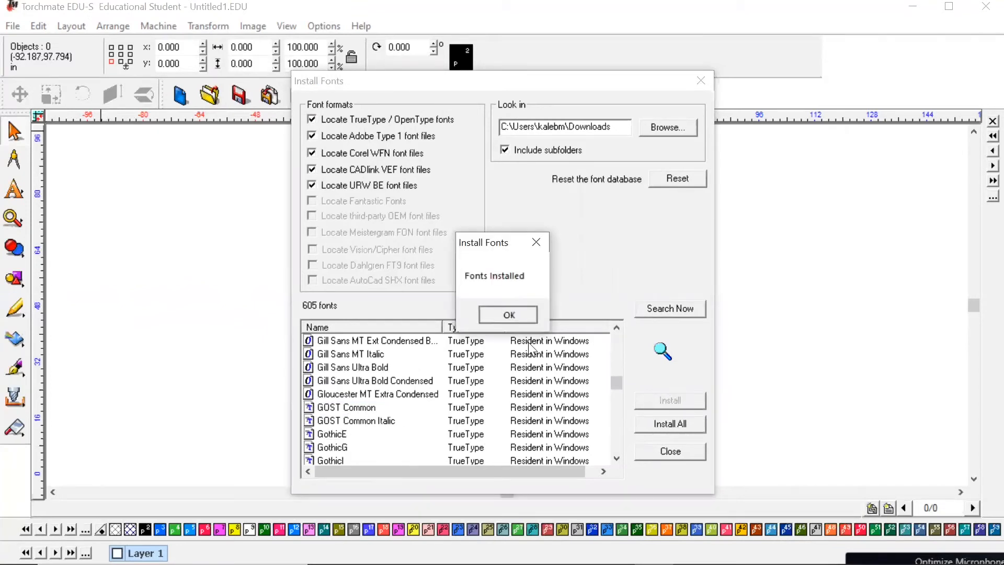
click(508, 314)
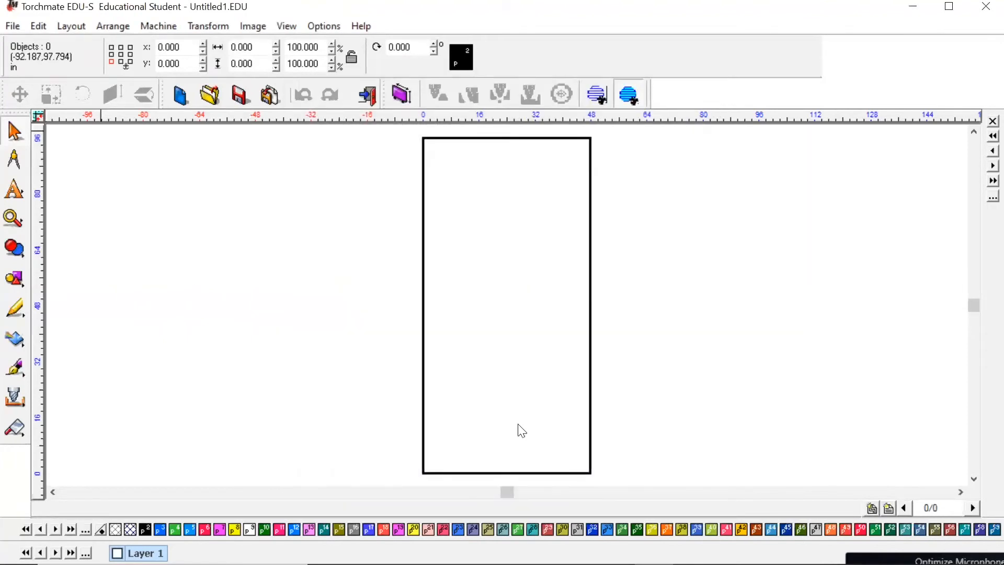
Select Text Compose (Ctrl+F7) from the Text Tools flyout in the left toolbar.
click(12, 191)
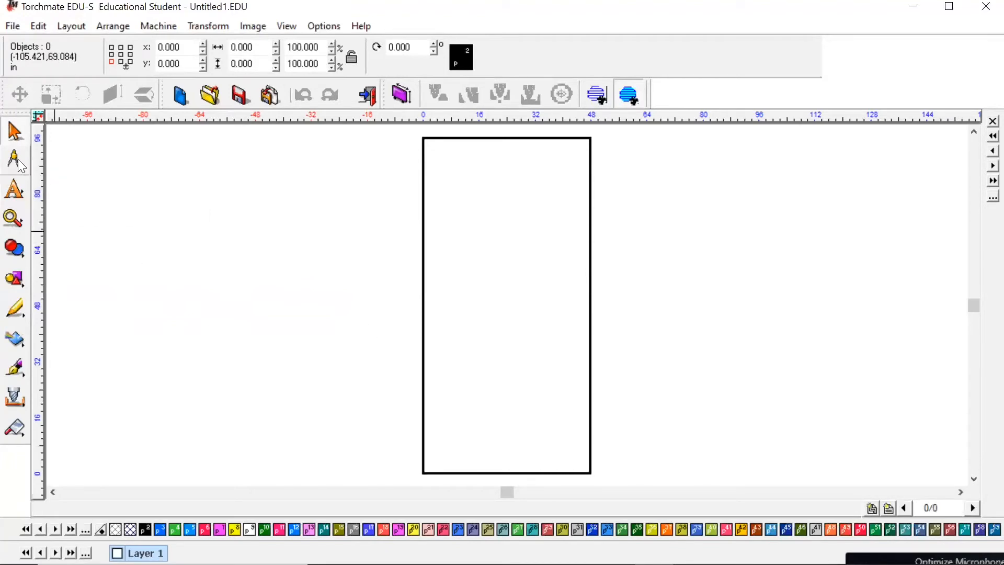
mouse_move(12, 219)
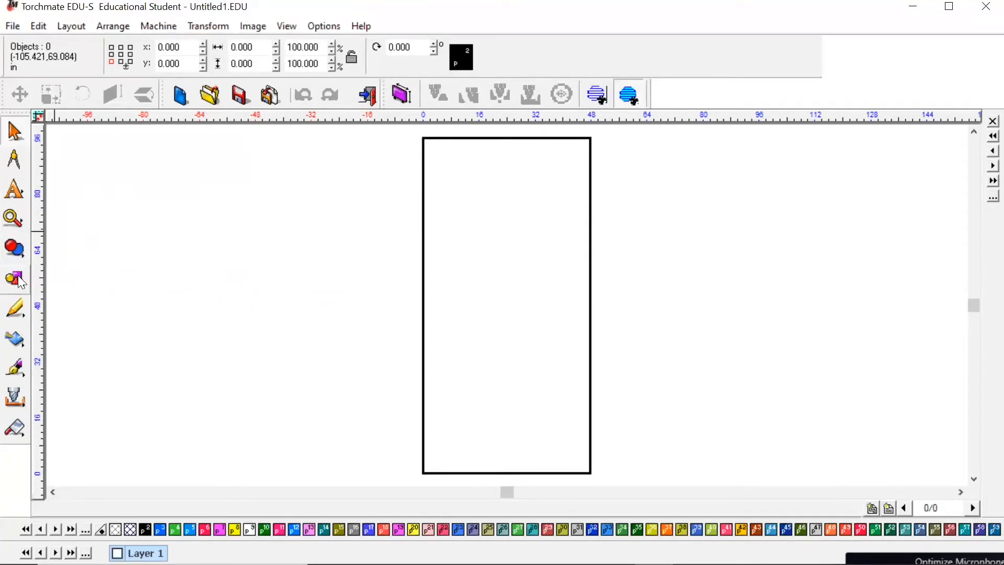
mouse_move(35, 176)
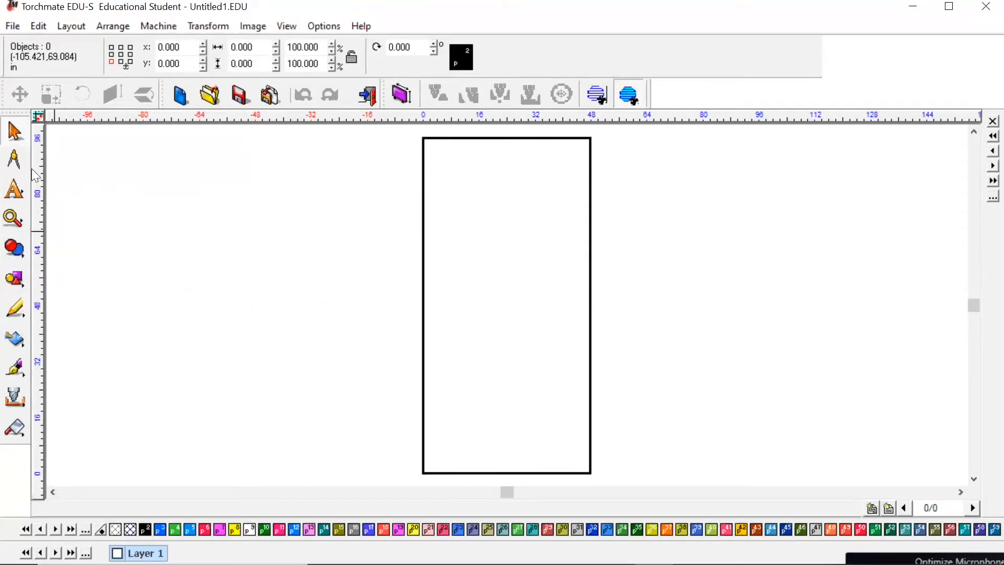
mouse_move(14, 190)
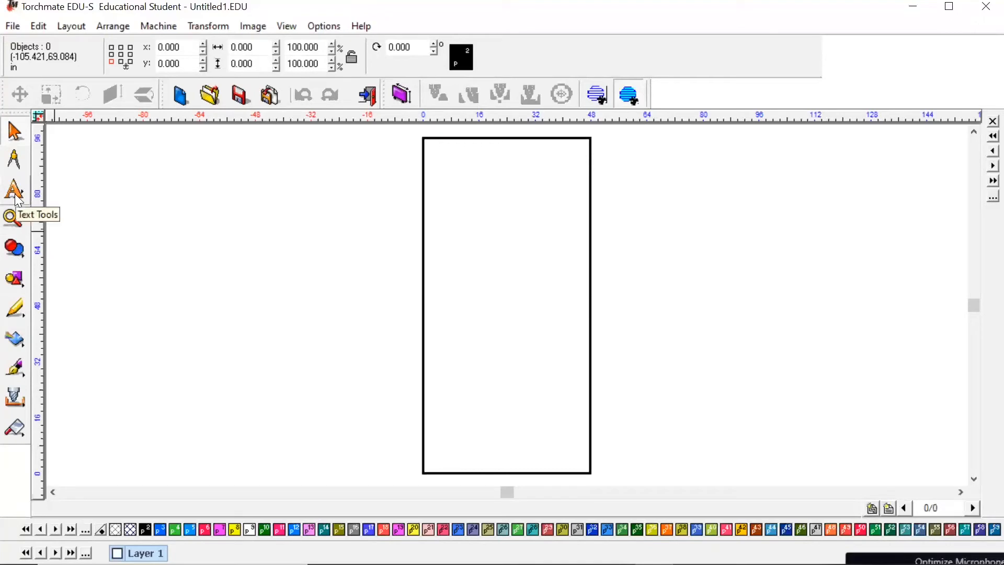
click(14, 191)
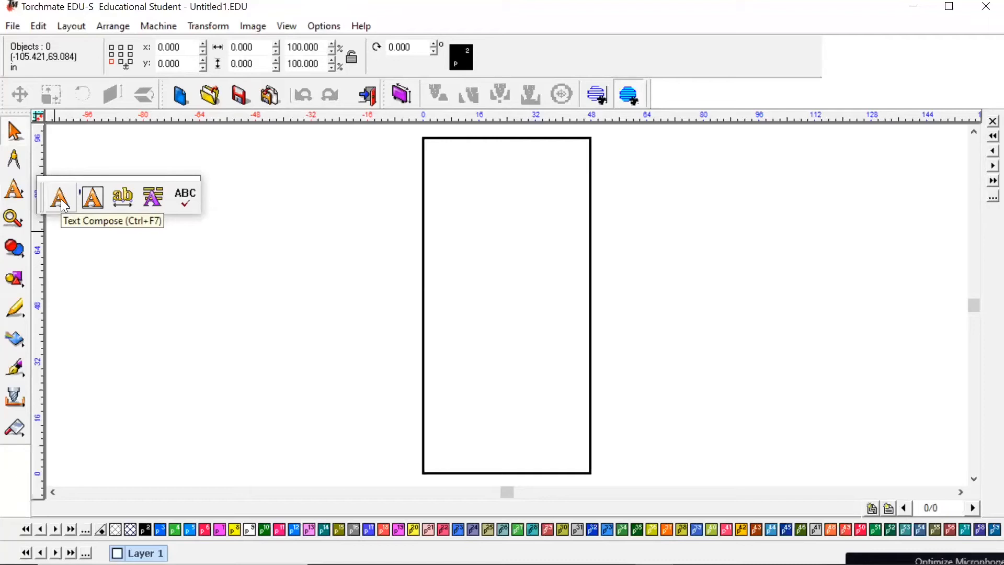
click(59, 195)
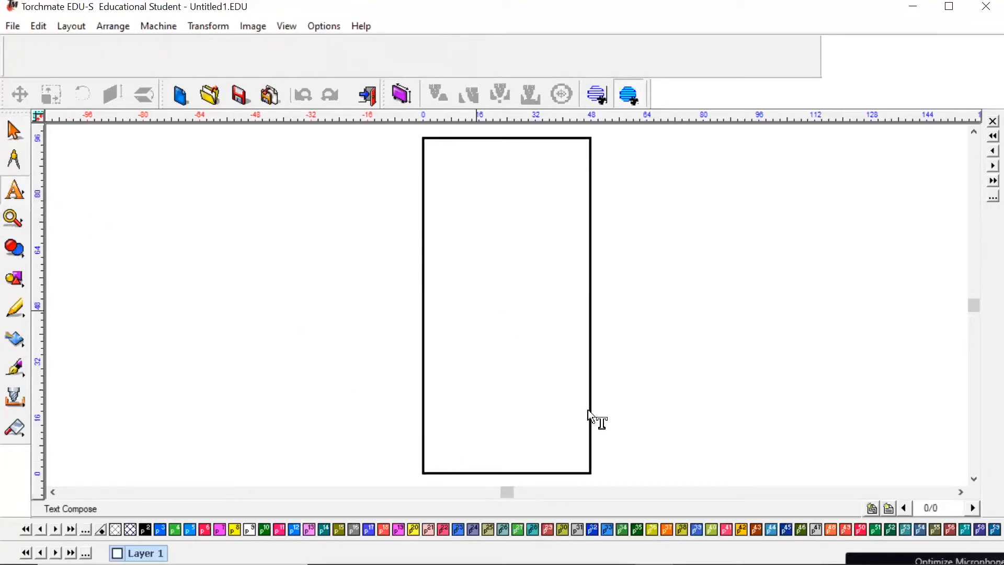
mouse_move(445, 459)
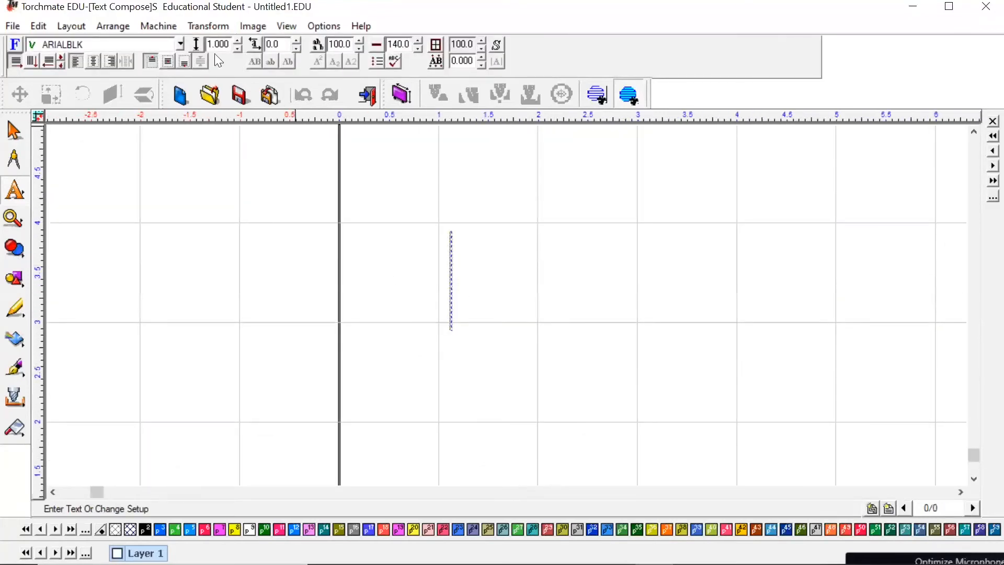
mouse_move(217, 43)
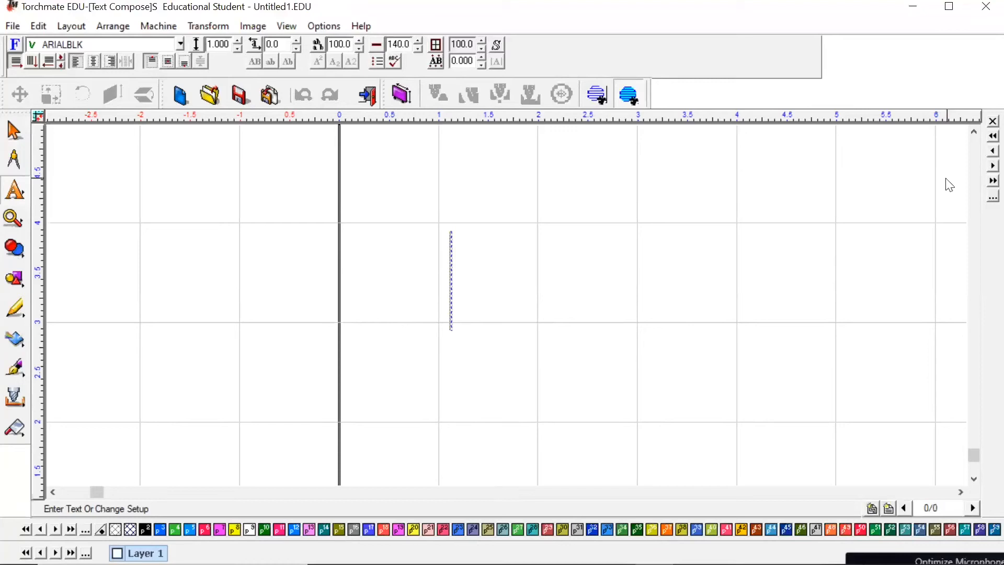
mouse_move(242, 115)
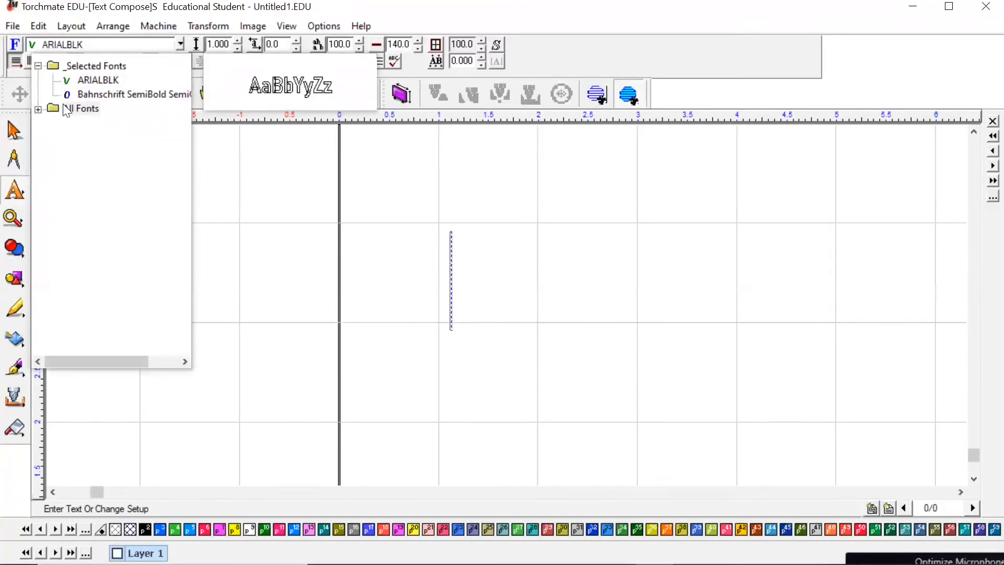
Browse All Fonts down to the G fonts and pick Goldie Rainbow for the text.
click(81, 109)
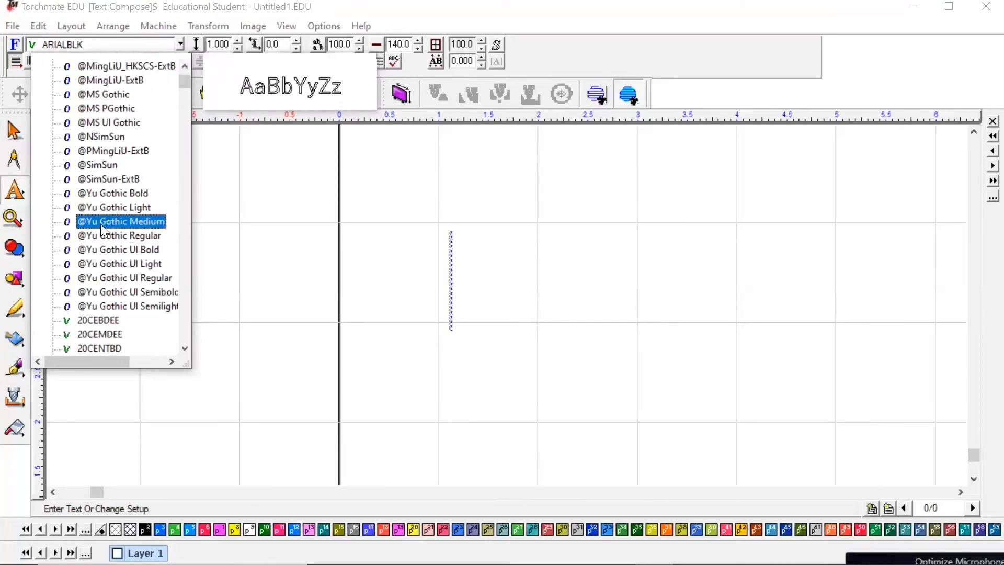
click(125, 277)
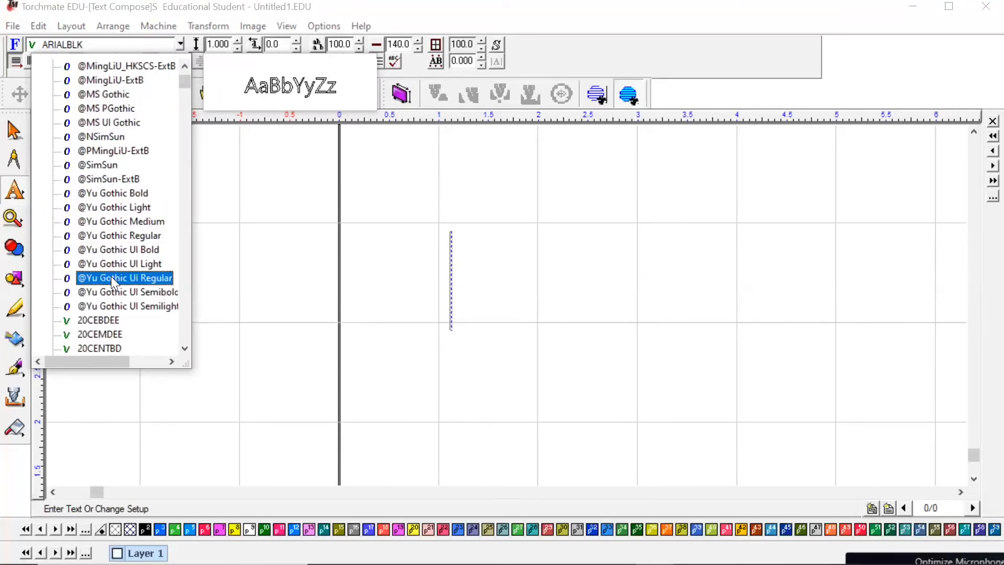
scroll(down, 3)
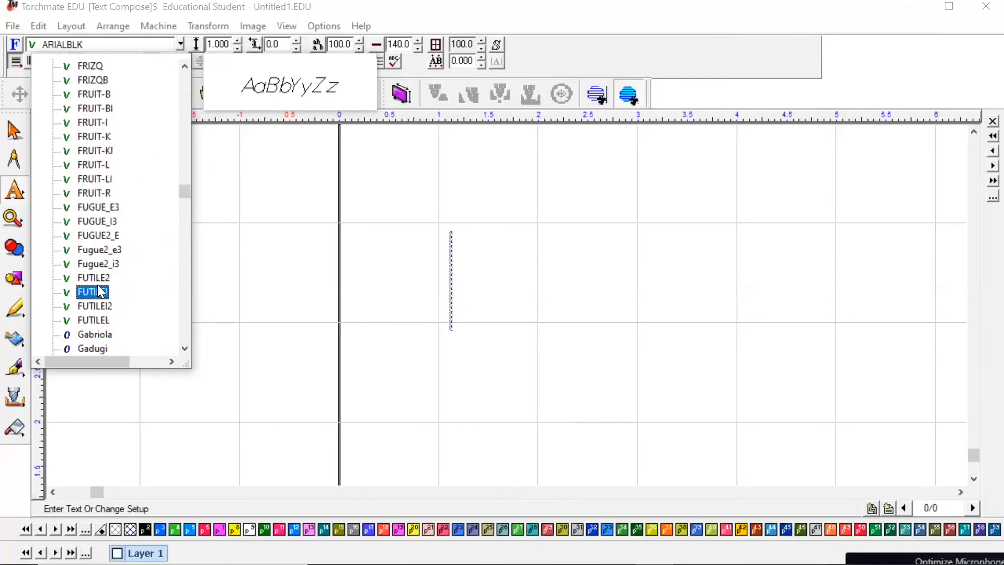
scroll(down, 3)
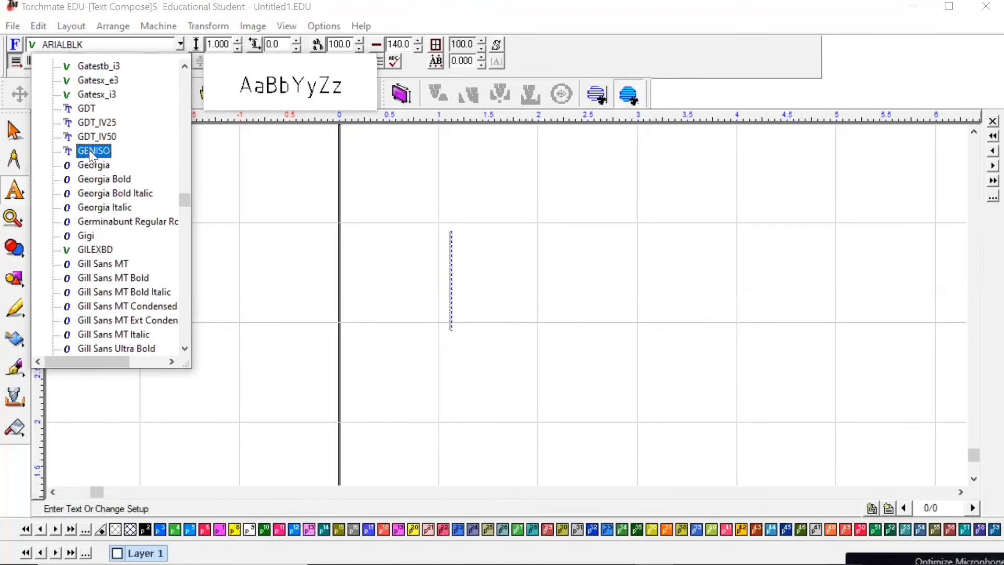
click(104, 207)
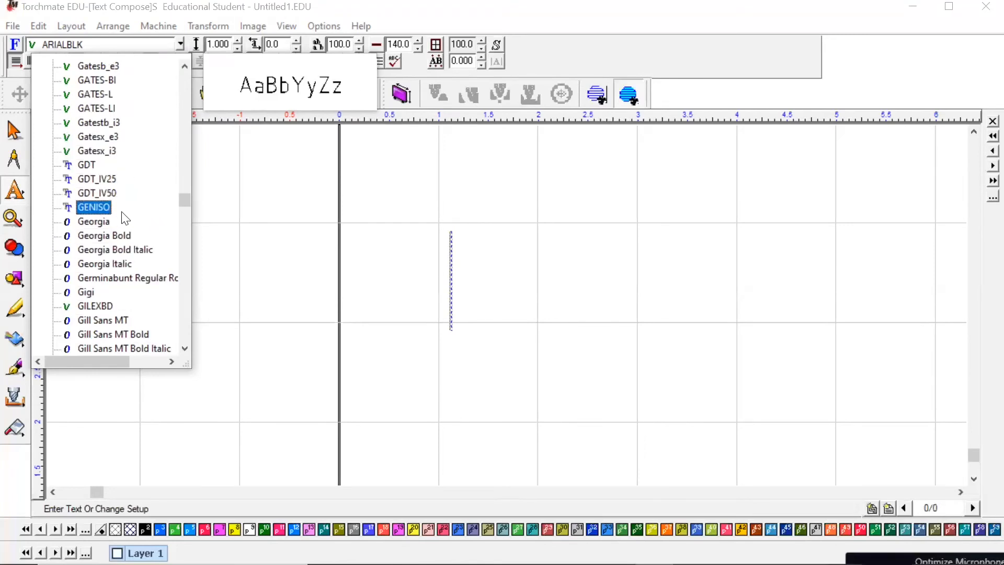
click(104, 234)
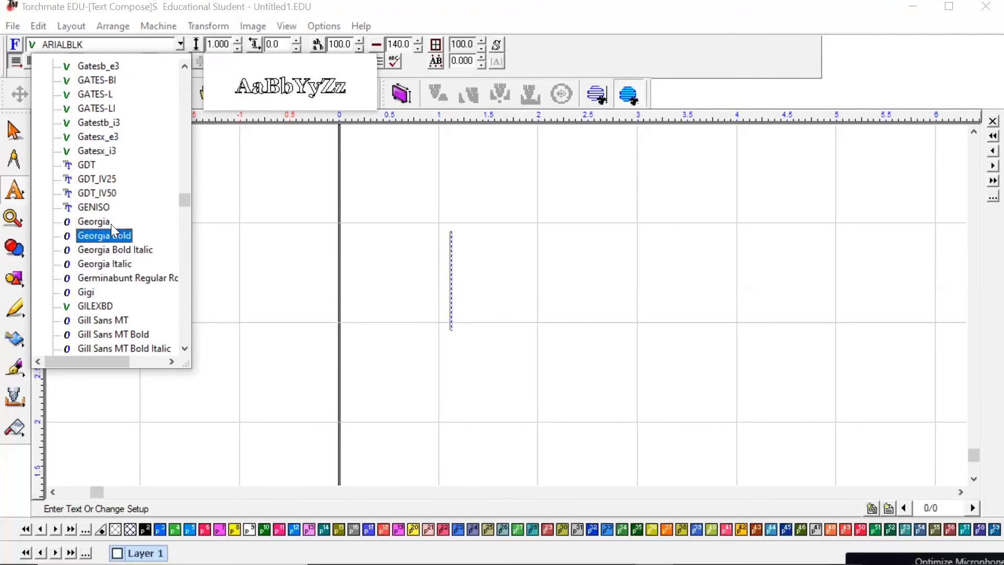
scroll(down, 3)
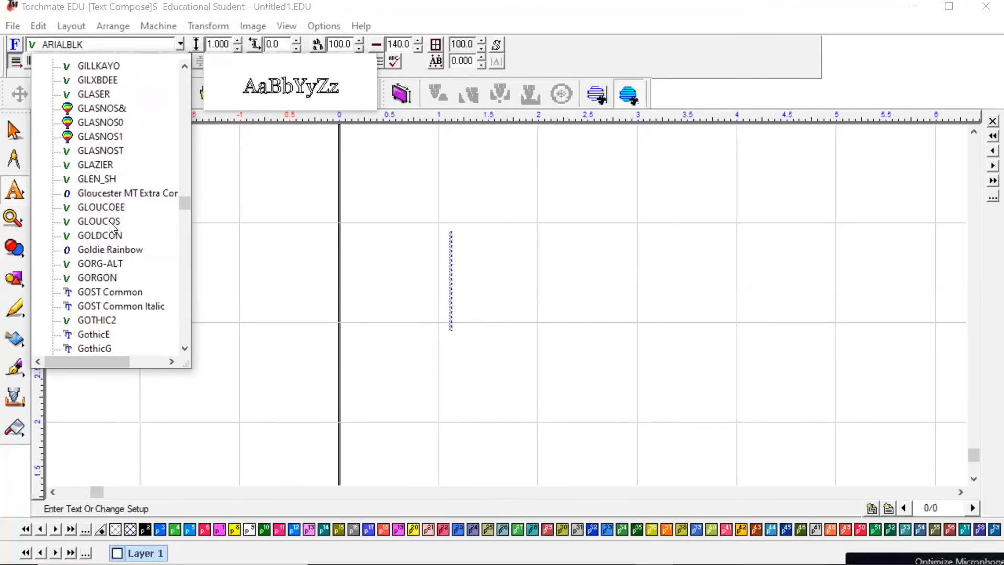
click(100, 207)
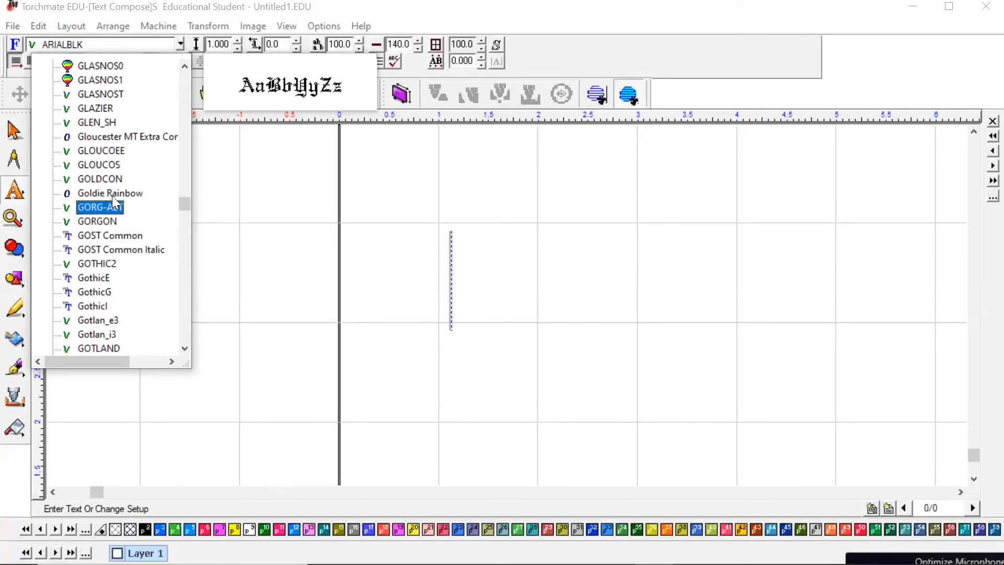
click(110, 193)
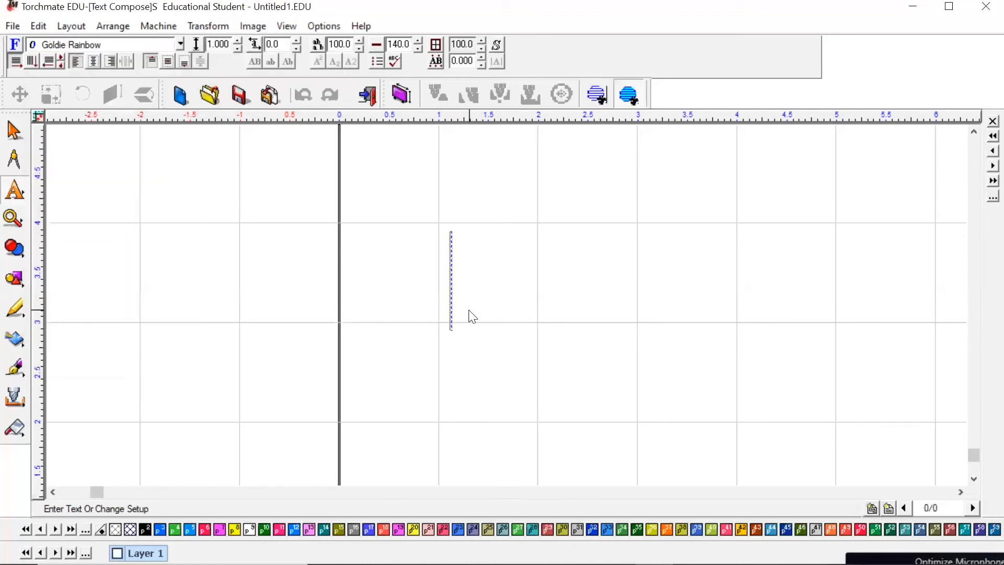
Type 'Hello' at the insertion point in Goldie Rainbow script.
text(Hello)
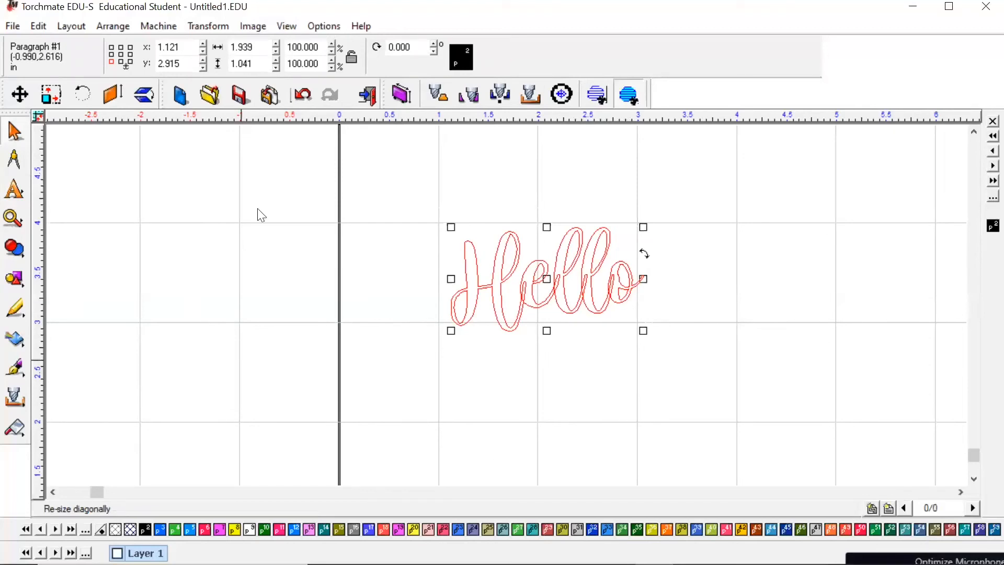
mouse_move(571, 374)
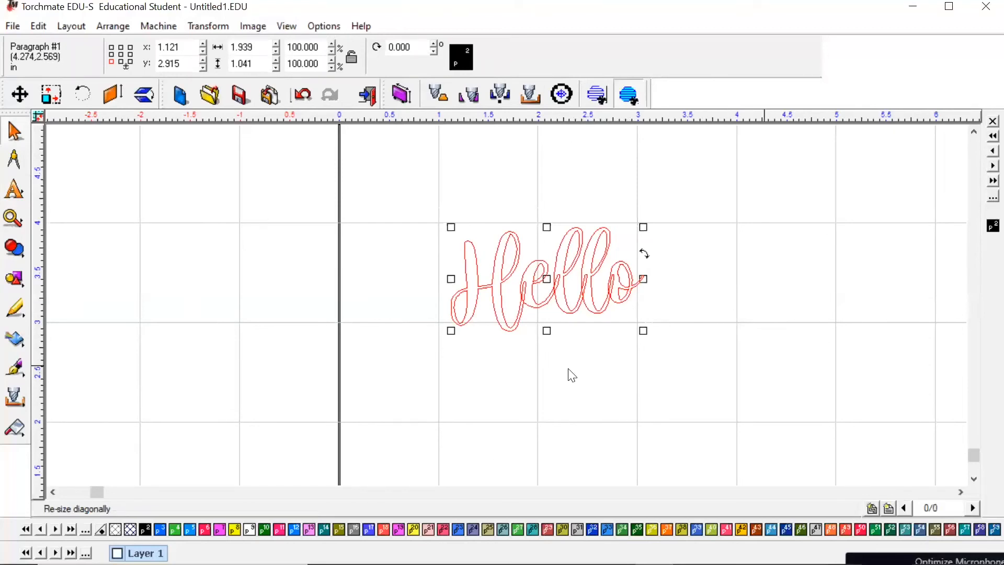